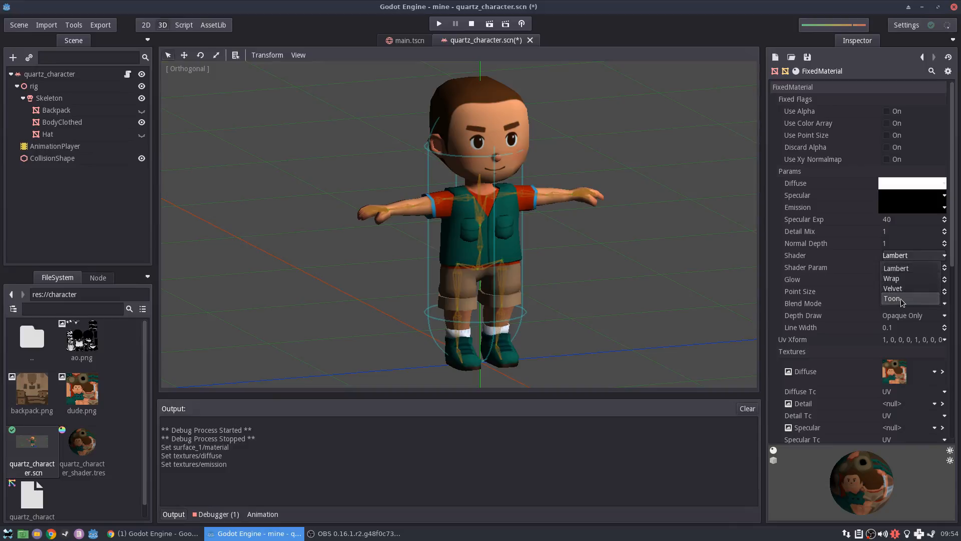
# Set the FixedMaterial shader to Toon and tune its shader parameter to about 0.16.
pyautogui.click(894, 298)
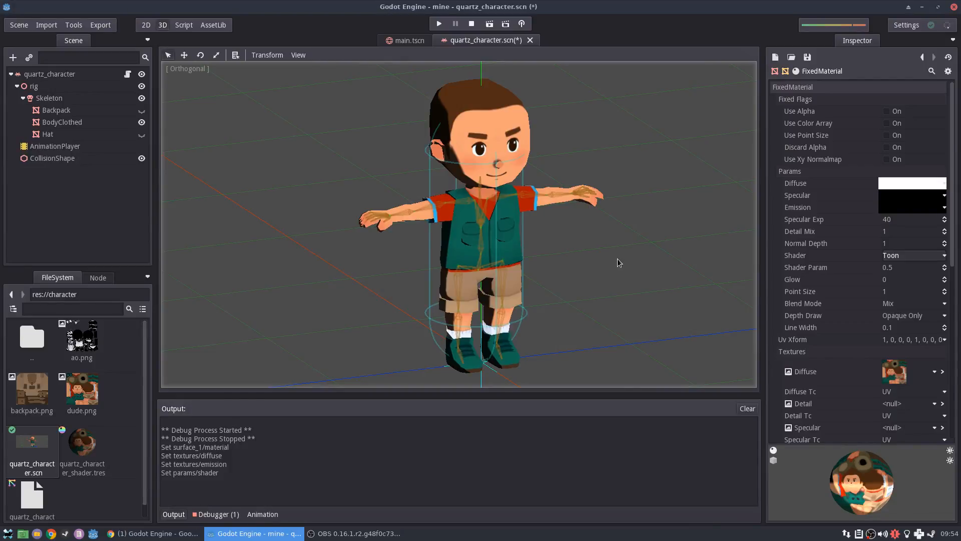
pyautogui.moveTo(897, 272)
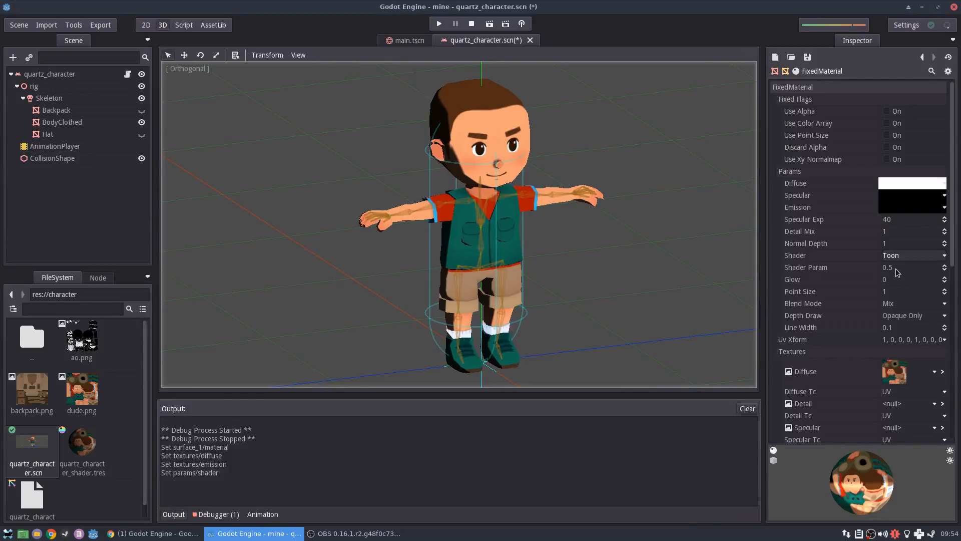
pyautogui.moveTo(897, 279); pyautogui.dragTo(927, 280)
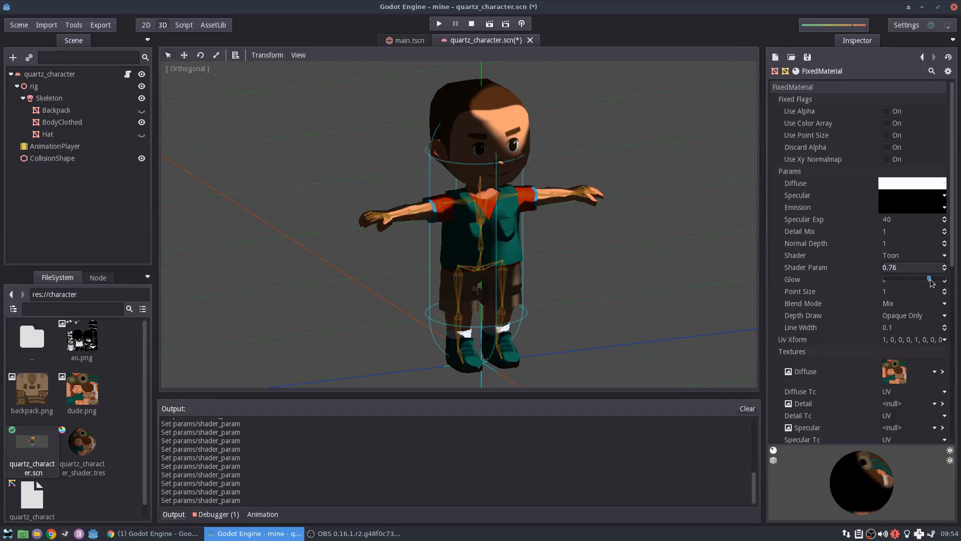
pyautogui.moveTo(927, 280); pyautogui.dragTo(892, 280)
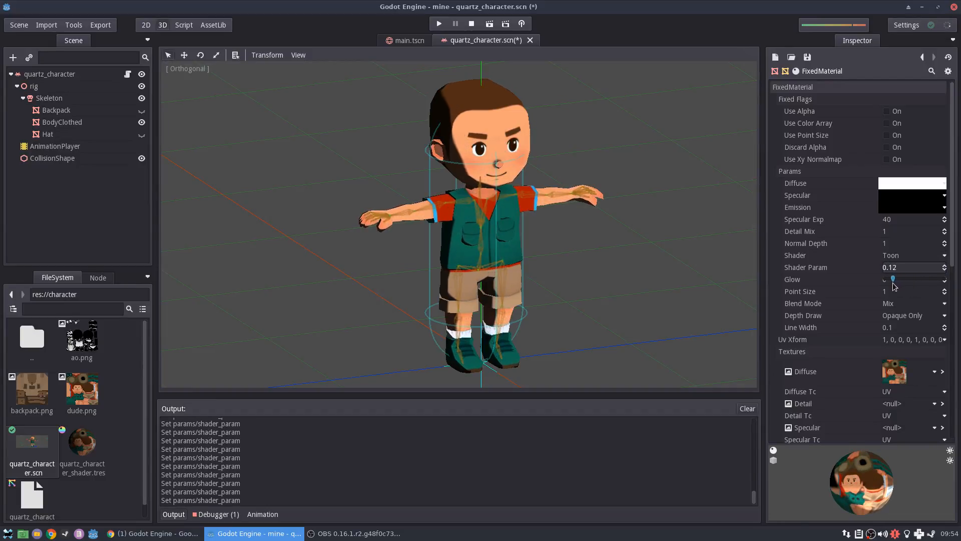
pyautogui.moveTo(893, 280); pyautogui.dragTo(902, 280)
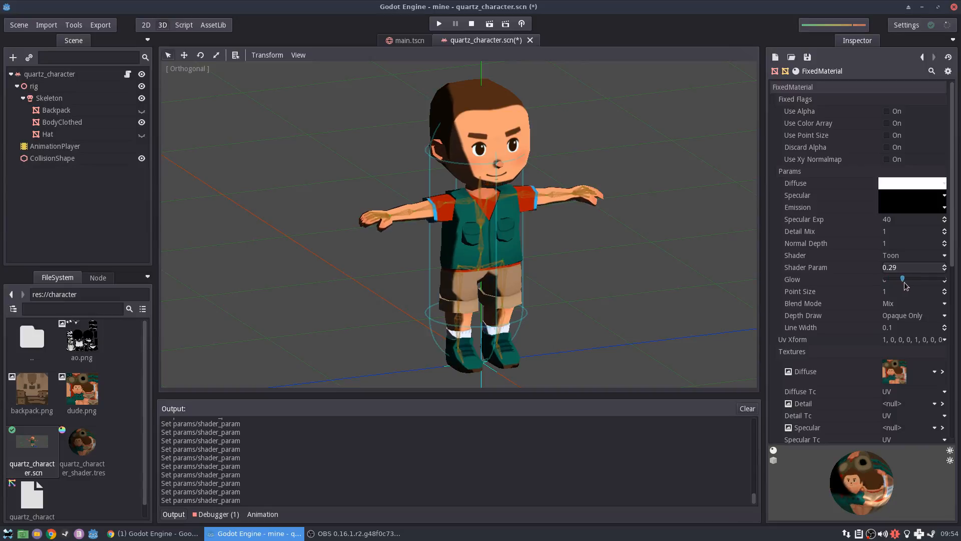
pyautogui.moveTo(902, 279); pyautogui.dragTo(893, 279)
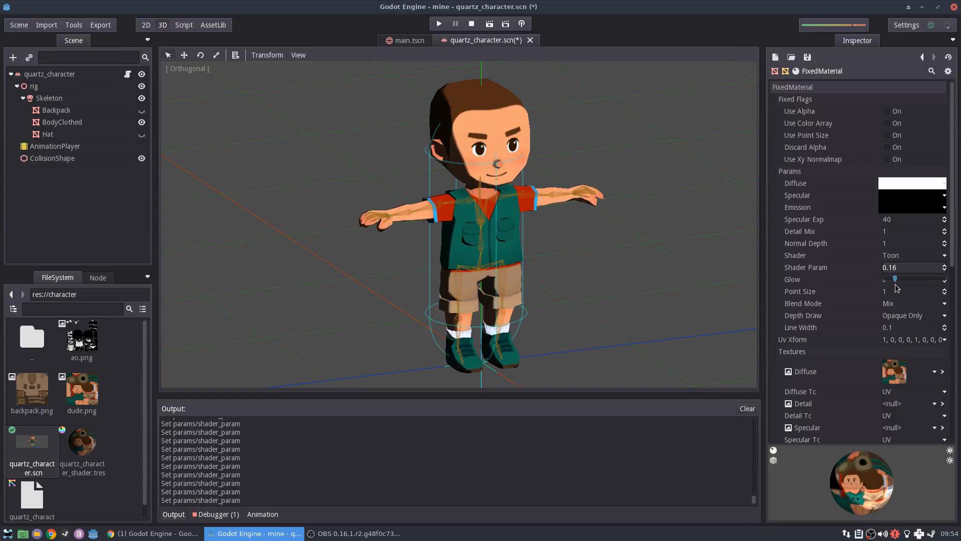
pyautogui.moveTo(457, 196)
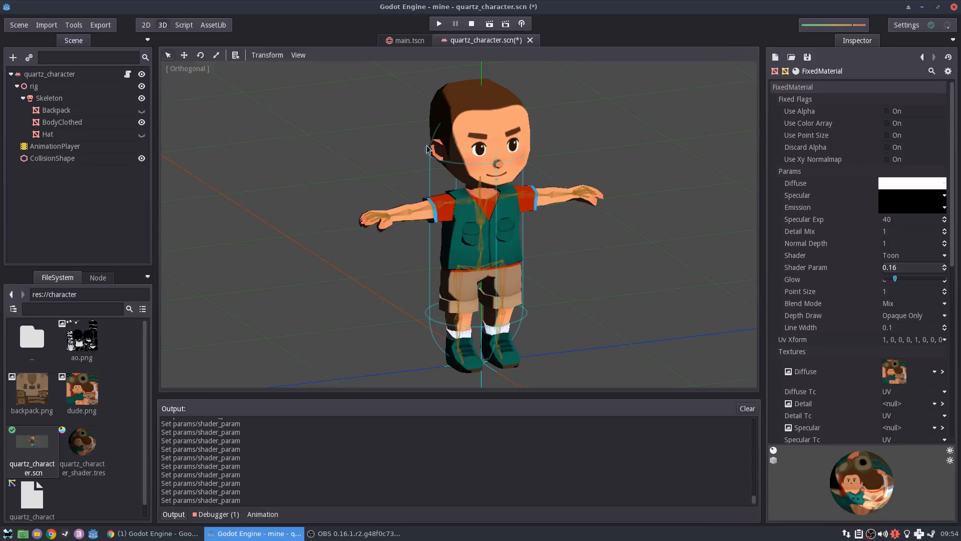
pyautogui.moveTo(507, 162)
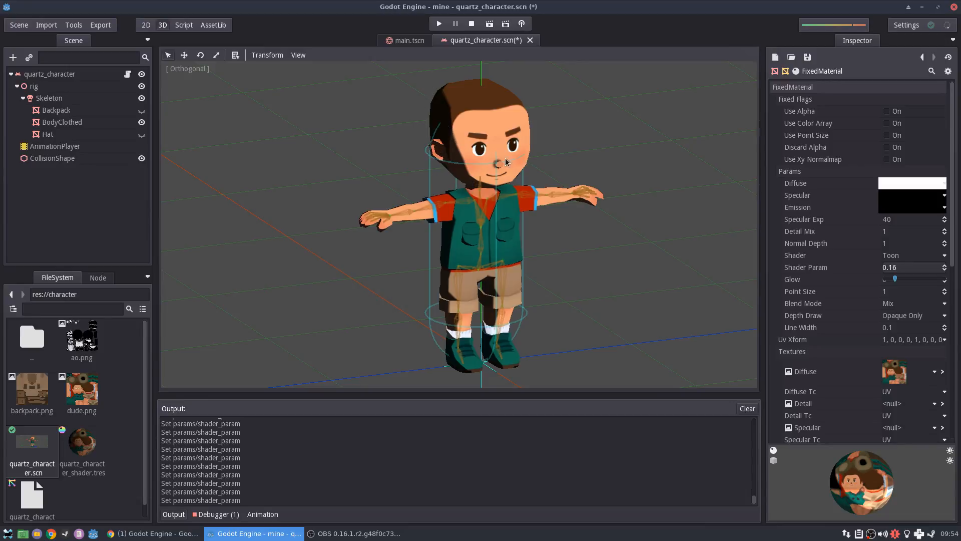
pyautogui.moveTo(444, 205)
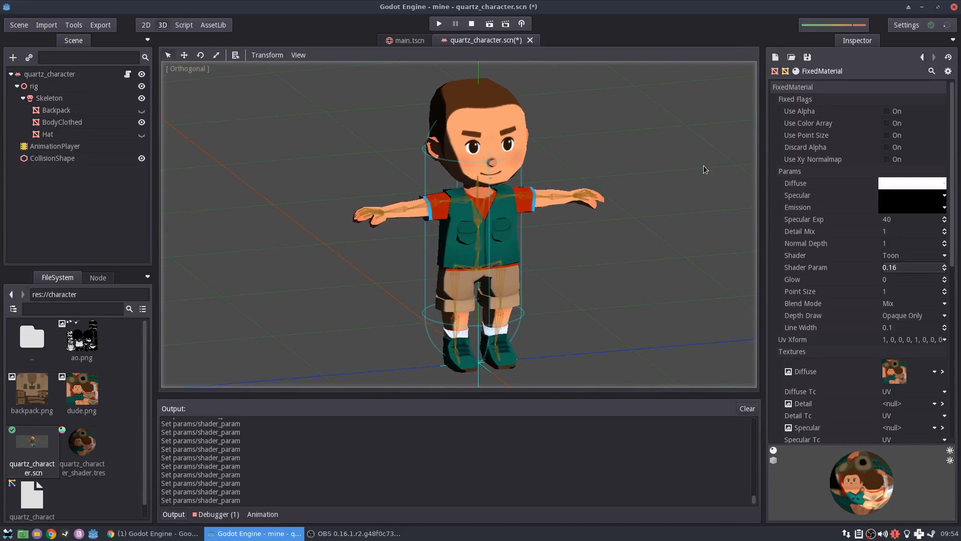
# Give the material a grey emission colour via its colour settings.
pyautogui.click(912, 201)
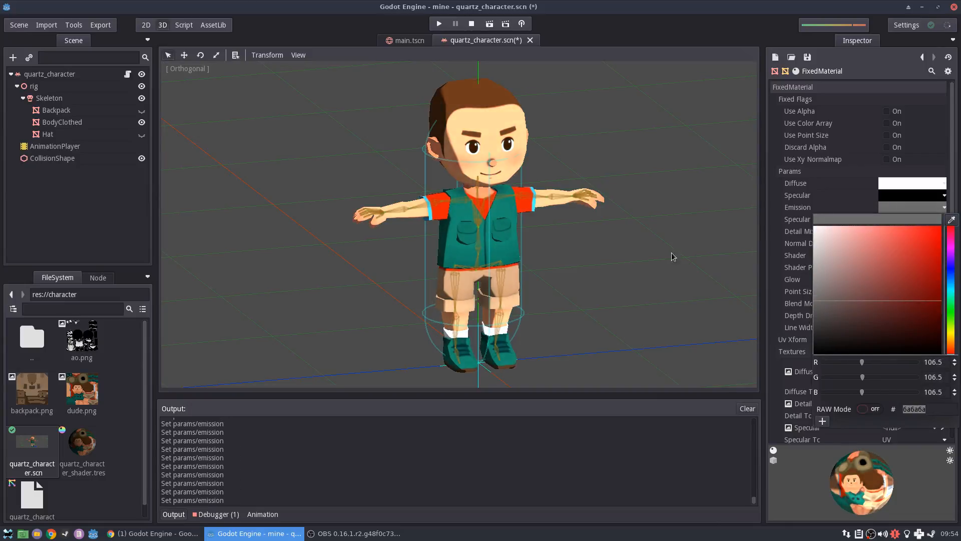
pyautogui.click(883, 202)
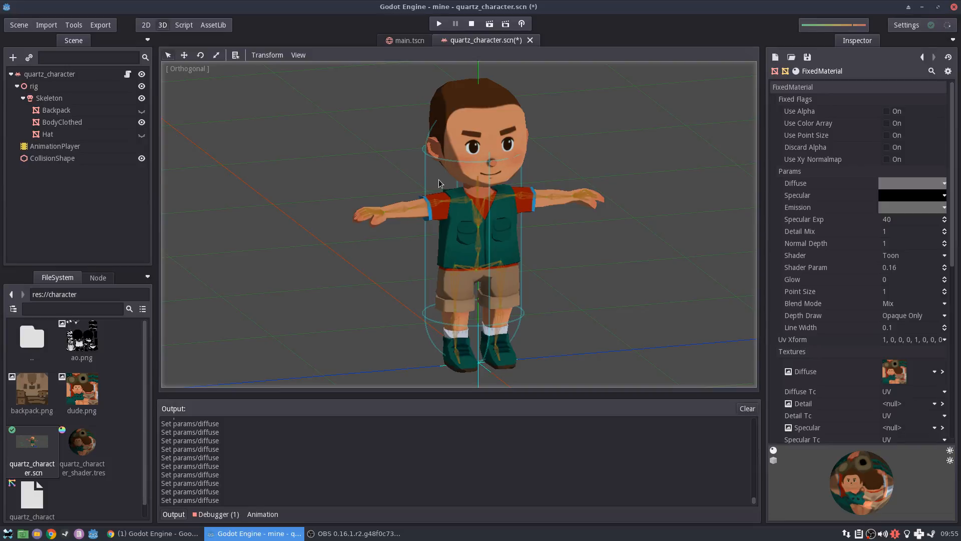
pyautogui.moveTo(606, 178)
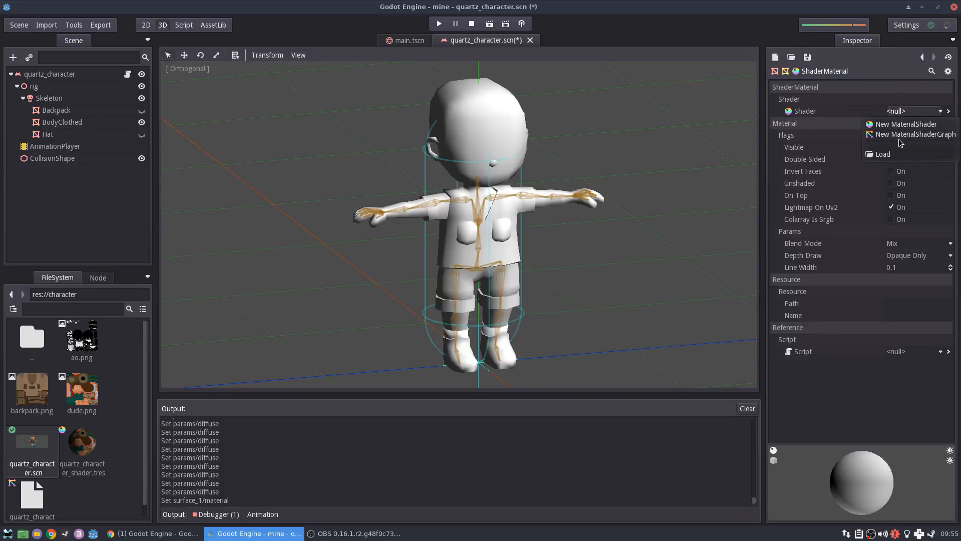
# Create a new MaterialShaderGraph for the shader material and open it in the graph editor.
pyautogui.click(906, 124)
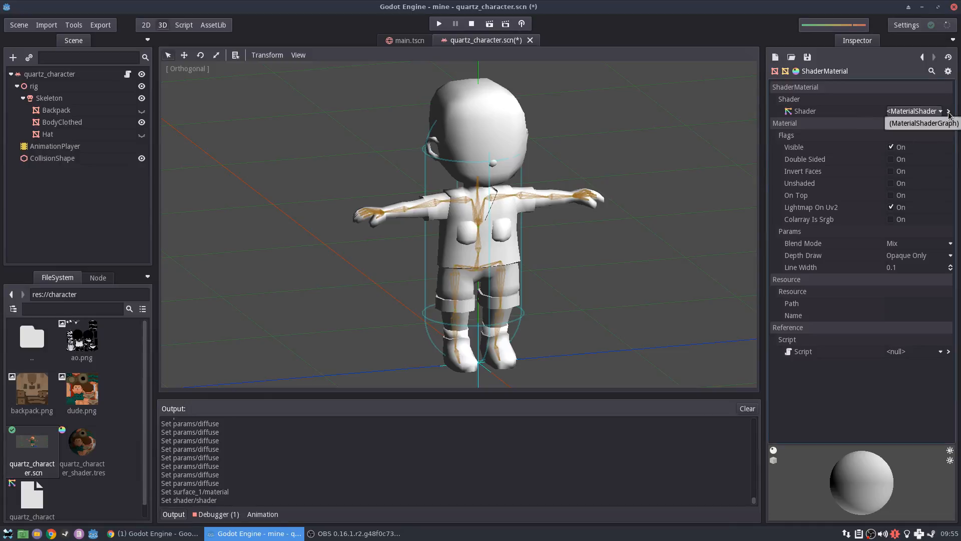
pyautogui.click(922, 122)
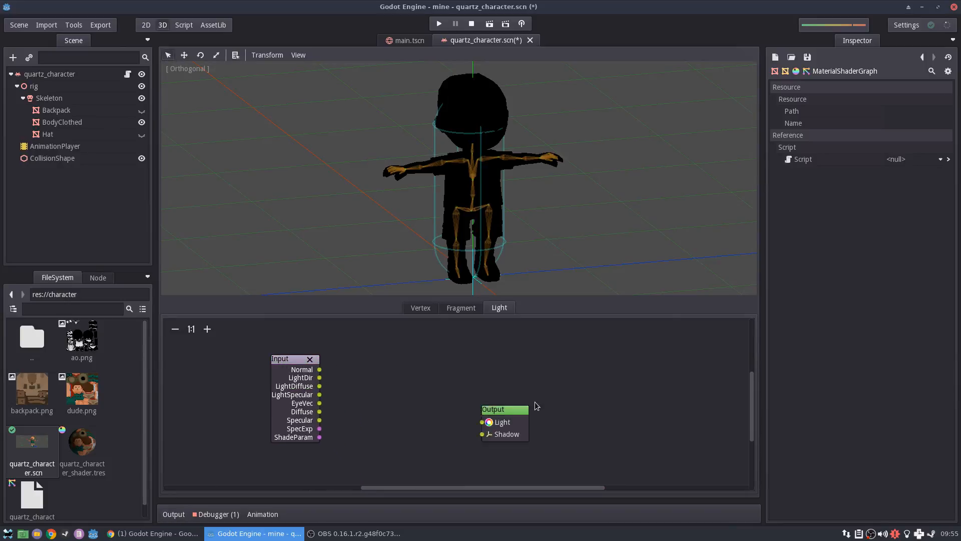
# In the fragment graph add a texture uniform with dude.png, wiring UV in and RGB to Diffuse.
pyautogui.click(460, 307)
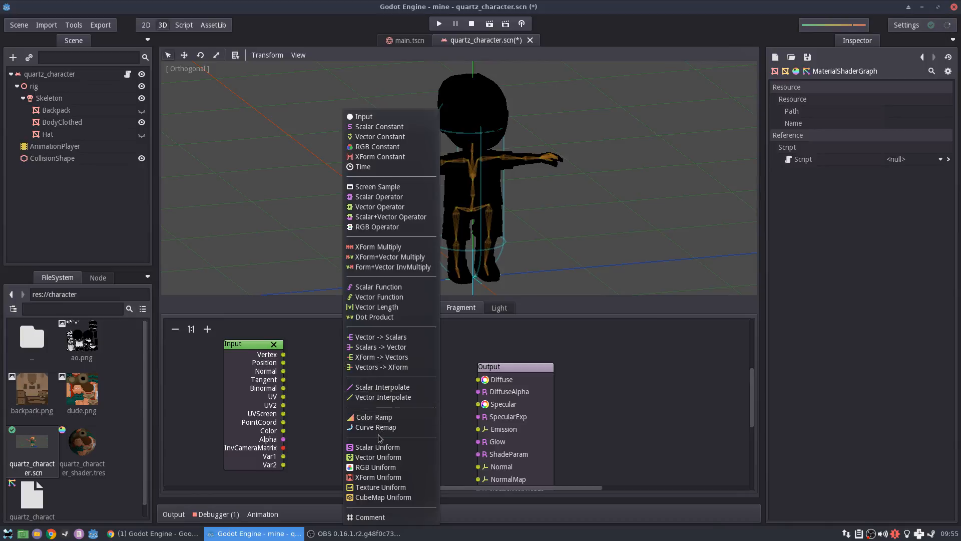
pyautogui.click(380, 487)
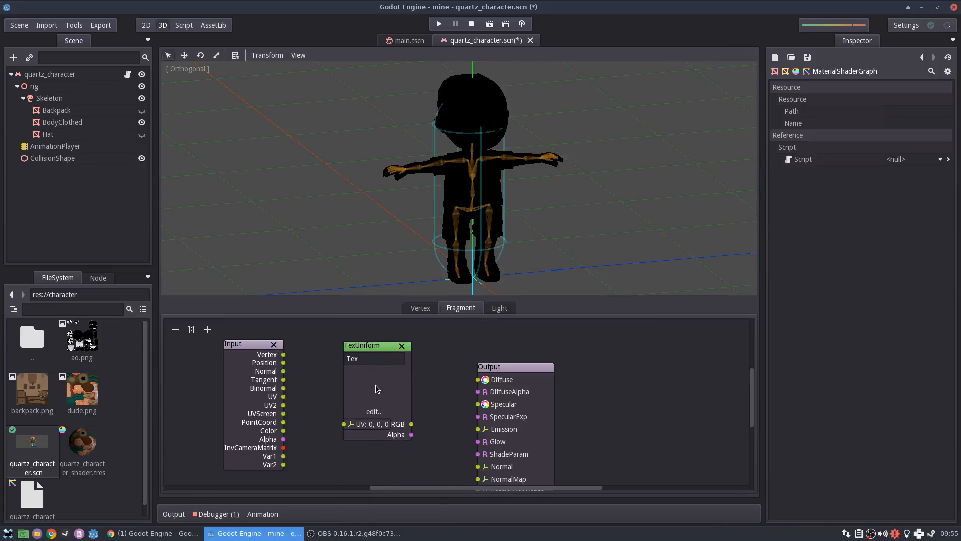
pyautogui.click(373, 412)
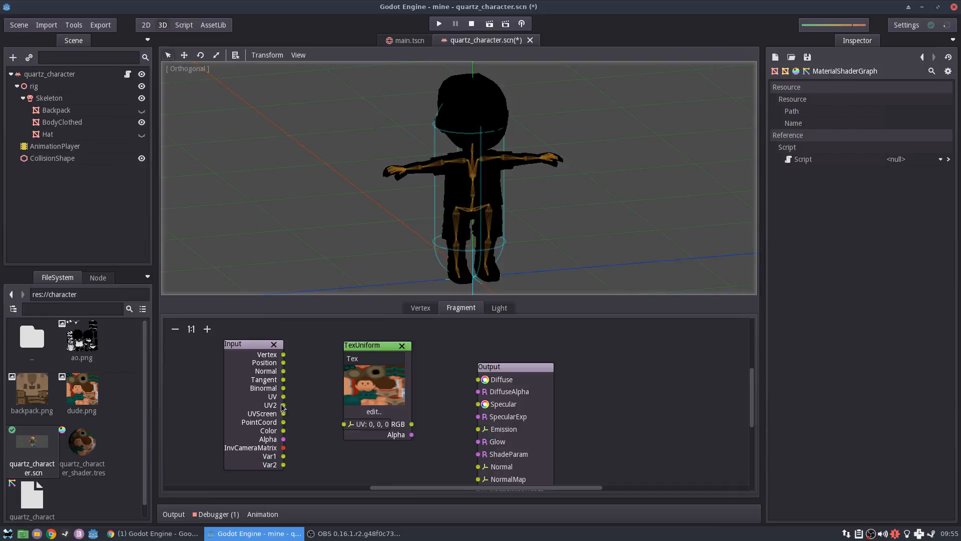
pyautogui.moveTo(283, 396); pyautogui.dragTo(345, 423)
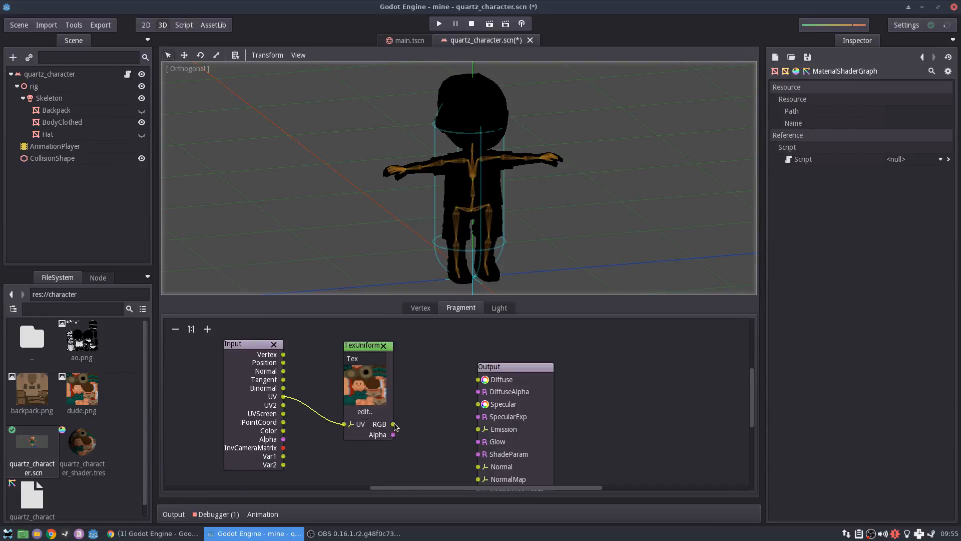
pyautogui.moveTo(392, 423); pyautogui.dragTo(476, 379)
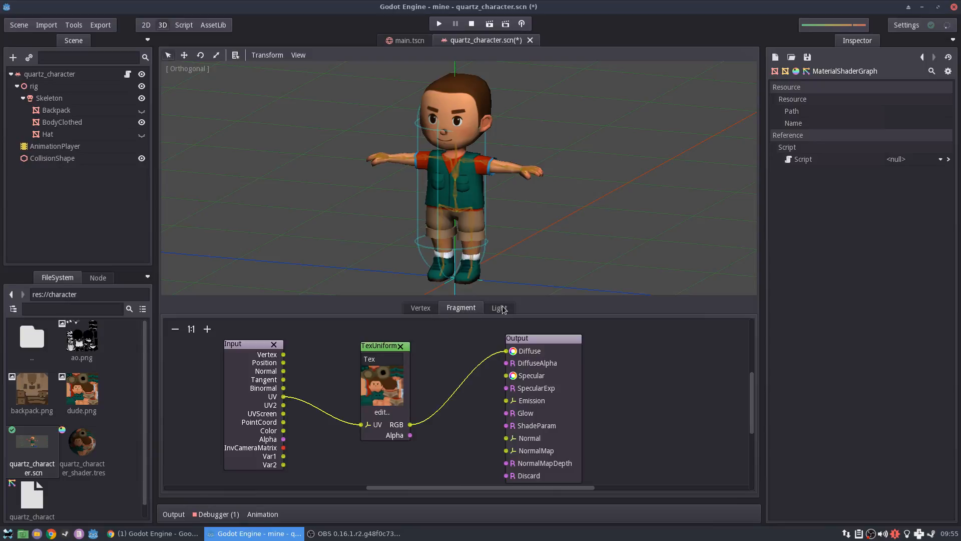
# Switch to the Light graph, test-link LightDir to Light, then remove the link again.
pyautogui.click(498, 307)
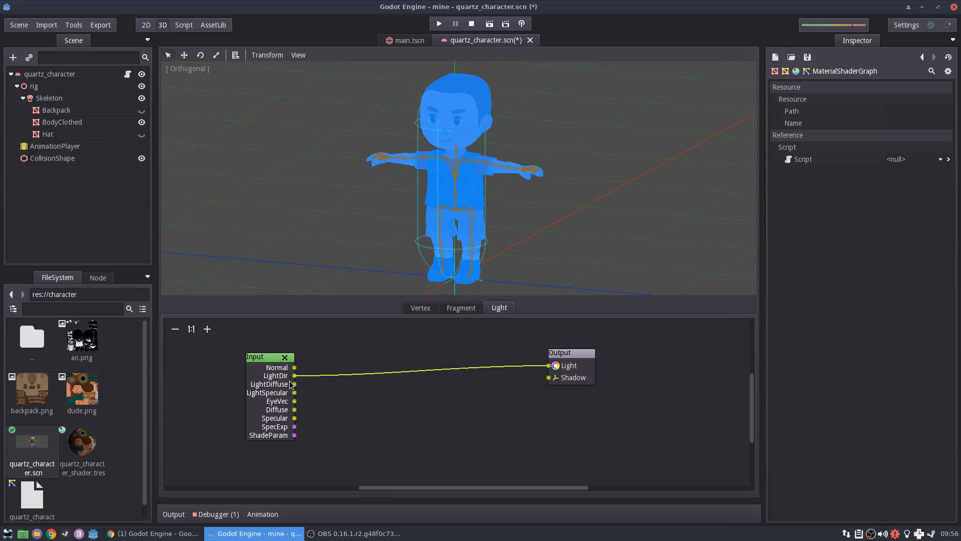
pyautogui.moveTo(558, 352); pyautogui.dragTo(580, 350)
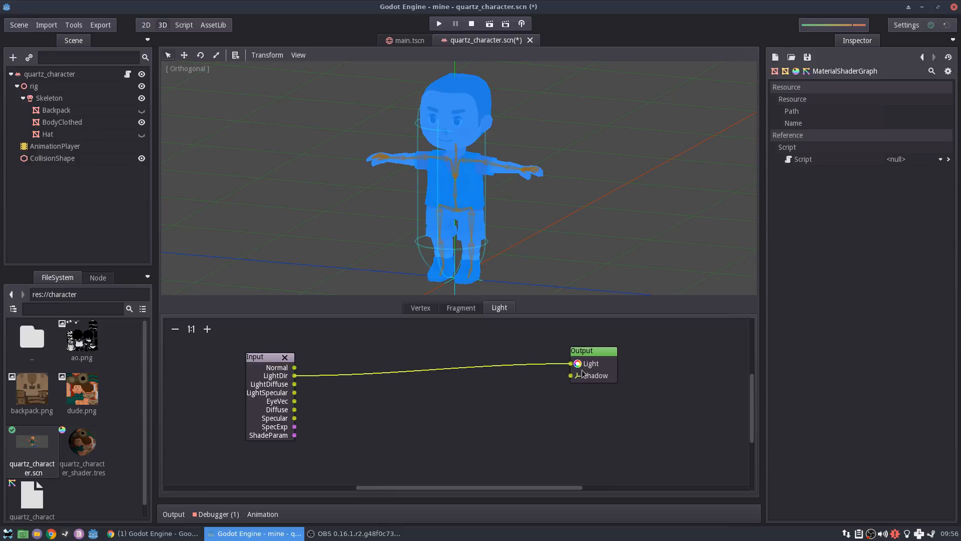
pyautogui.moveTo(623, 349)
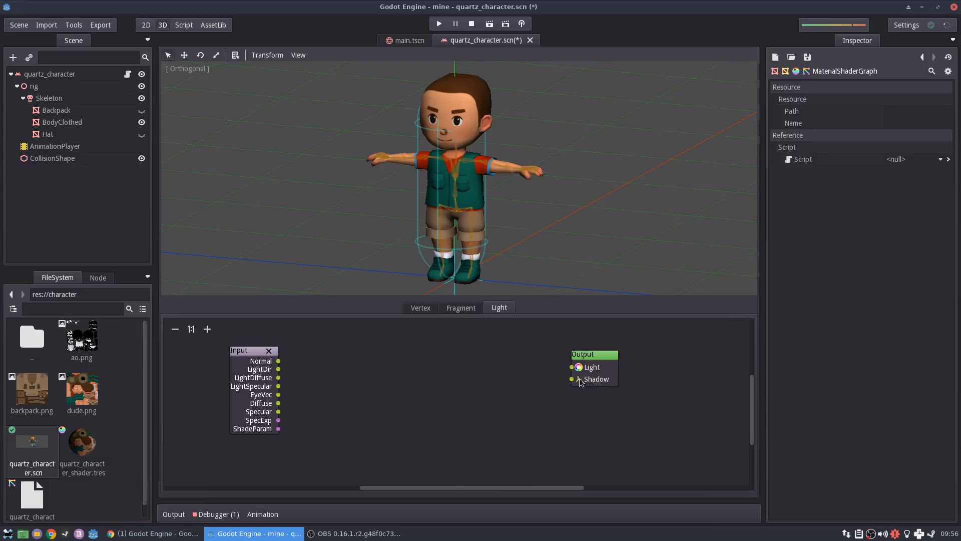
pyautogui.moveTo(592, 353); pyautogui.dragTo(590, 350)
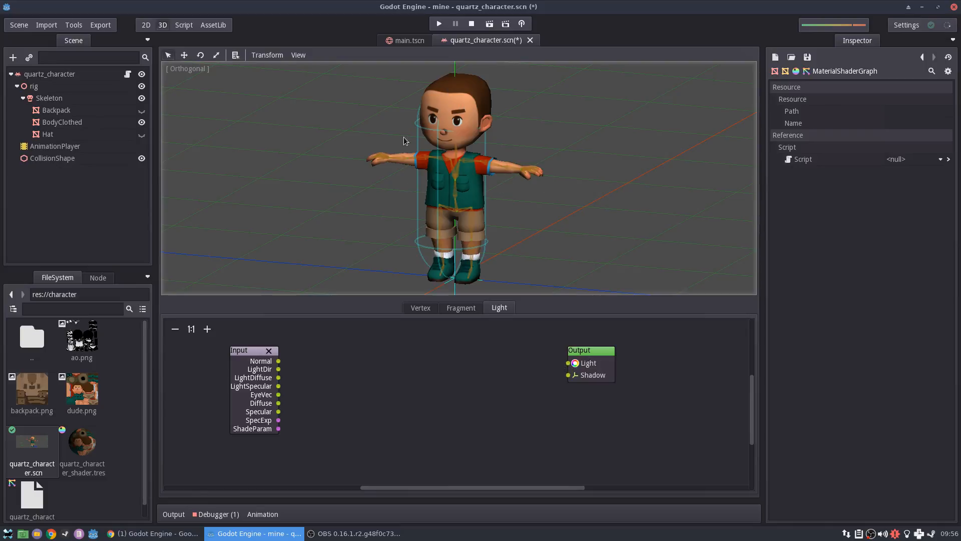
pyautogui.moveTo(425, 360)
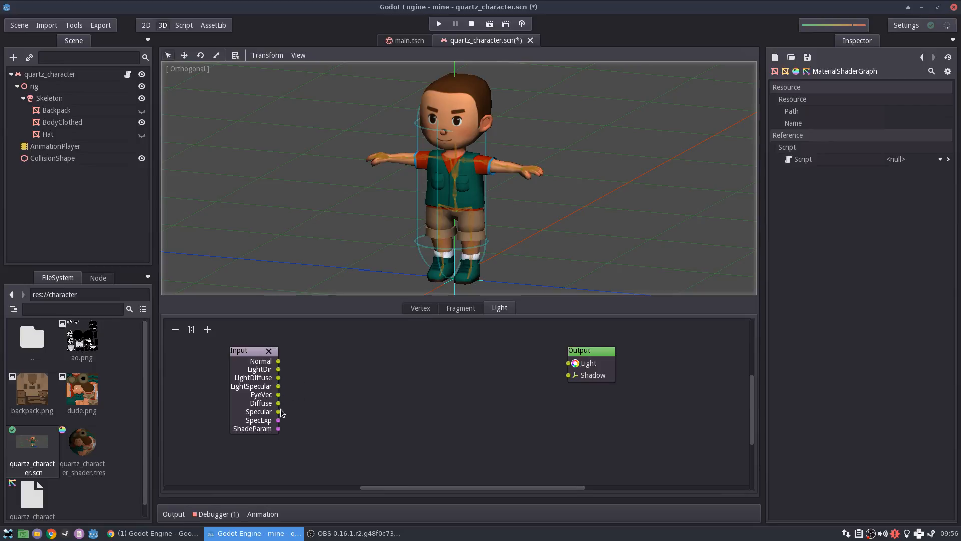
pyautogui.moveTo(278, 402); pyautogui.dragTo(383, 406)
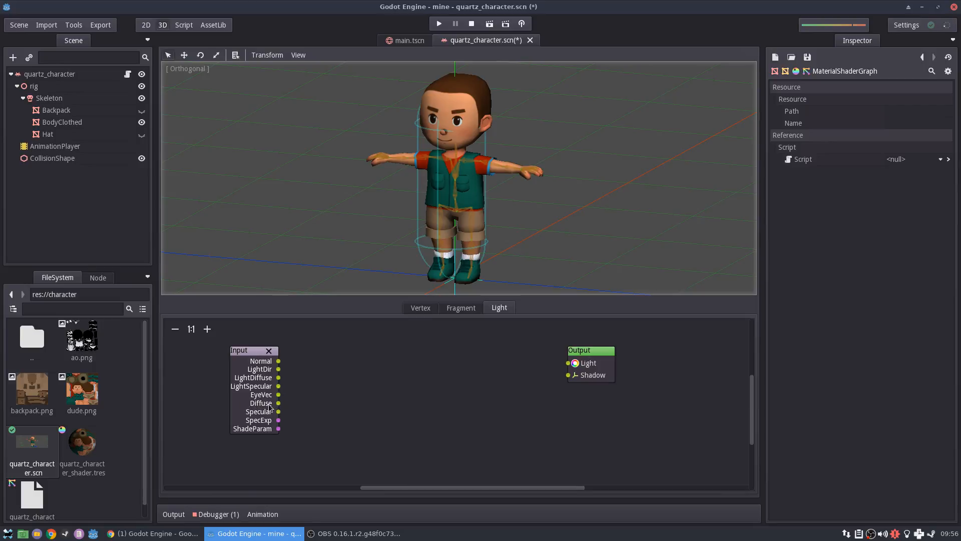
# Route the Input node's Diffuse port straight into the Output node's Light port.
pyautogui.click(460, 307)
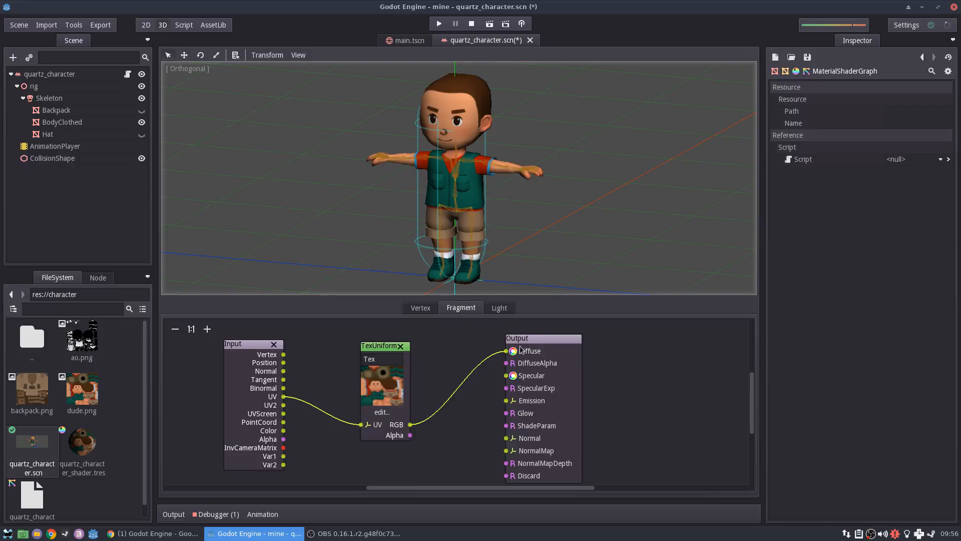
pyautogui.click(498, 308)
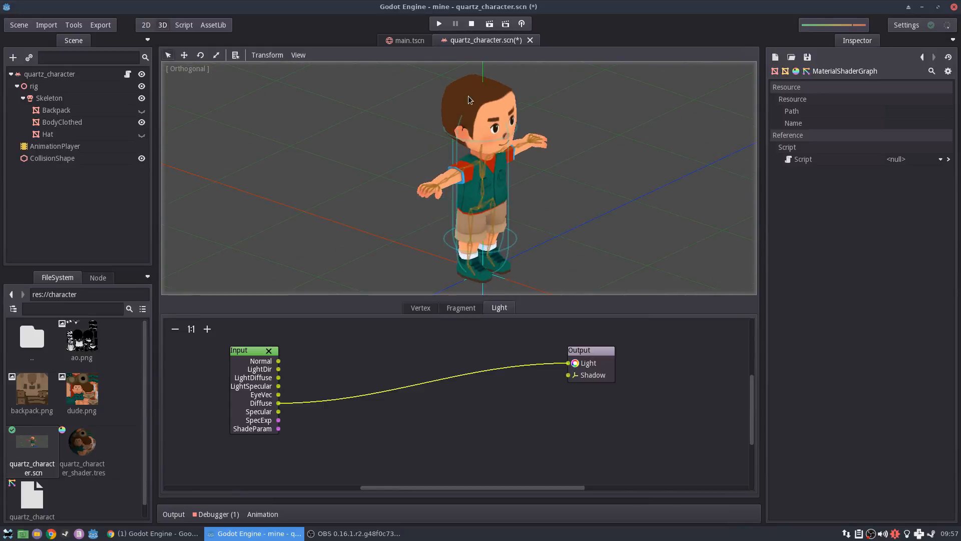
pyautogui.moveTo(511, 199)
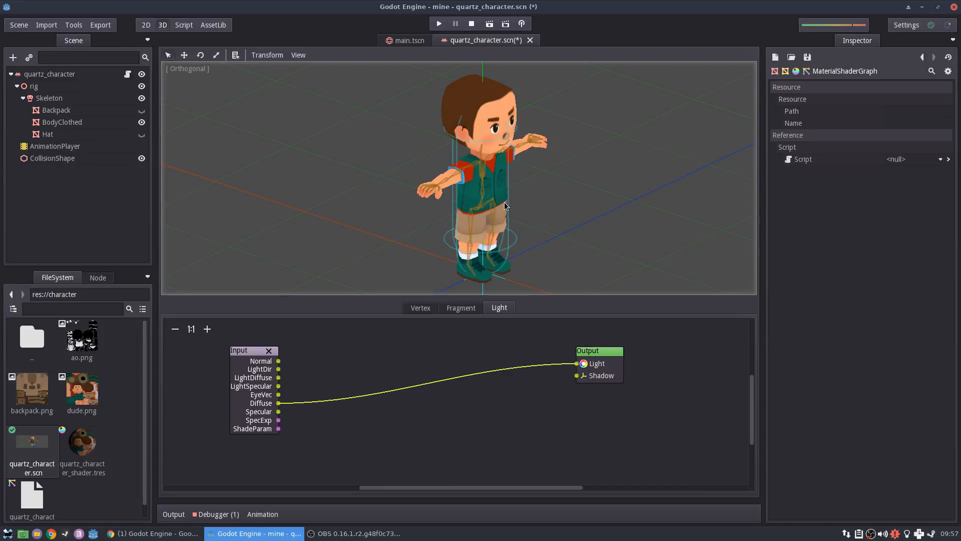
pyautogui.moveTo(427, 299)
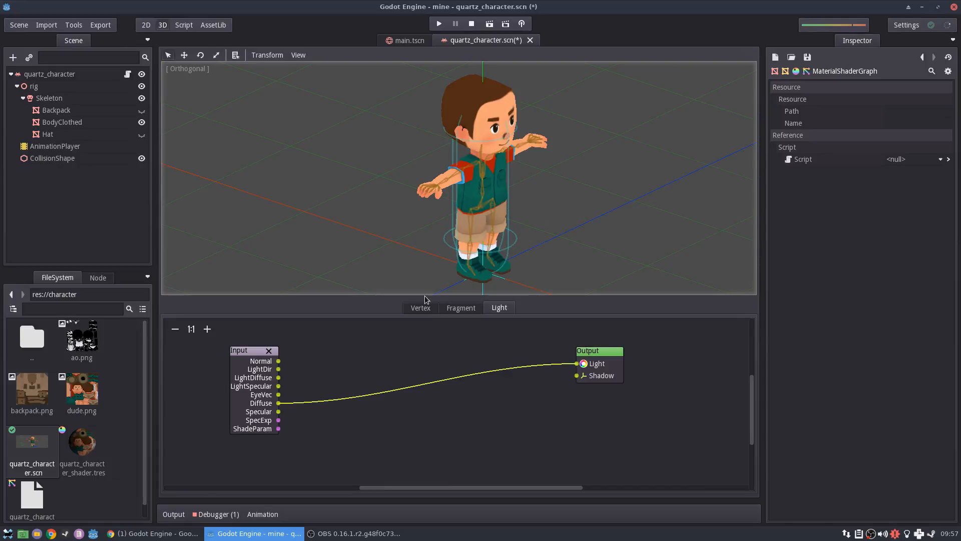
pyautogui.moveTo(283, 373)
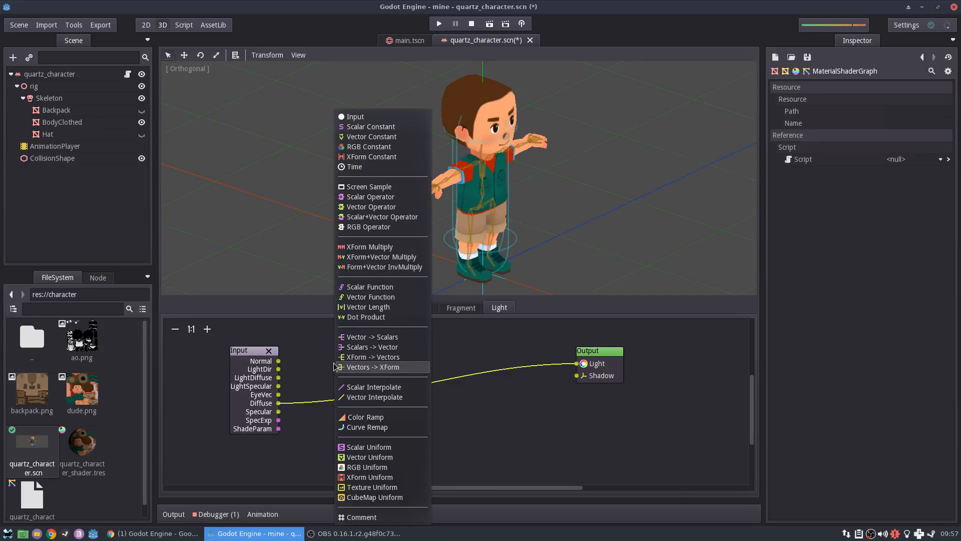
pyautogui.moveTo(366, 318)
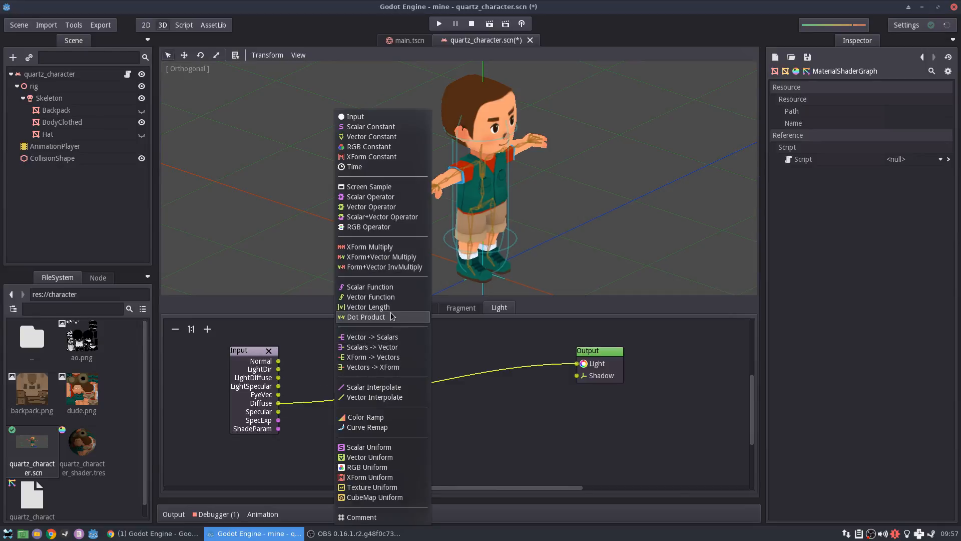
# Add a vector Mul operator combining LightDiffuse and Diffuse, feeding its output to Light.
pyautogui.click(371, 206)
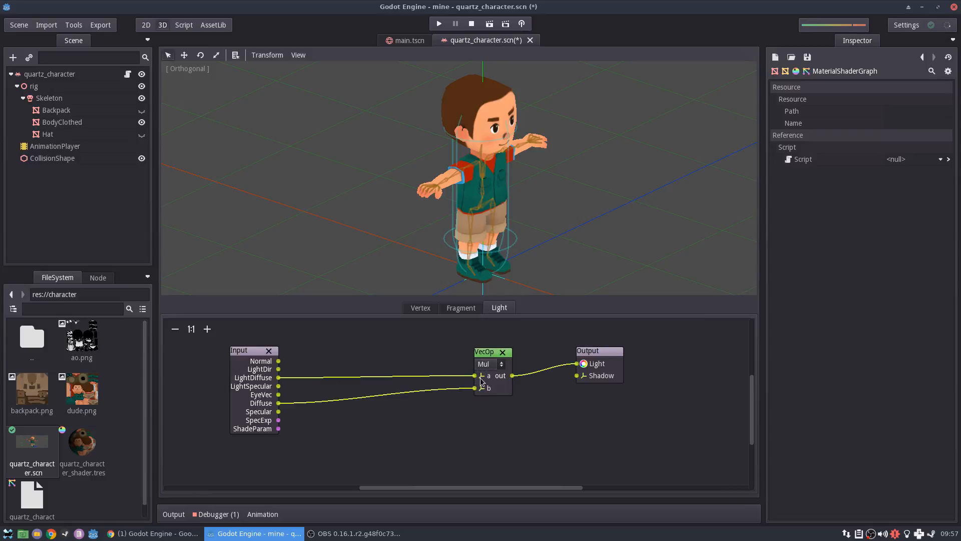
pyautogui.moveTo(587, 363)
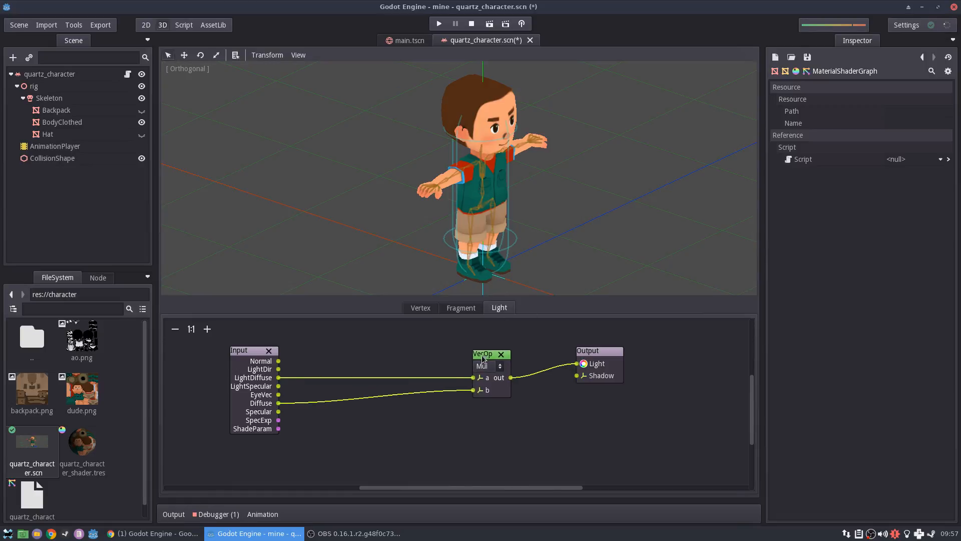
pyautogui.moveTo(490, 354); pyautogui.dragTo(474, 371)
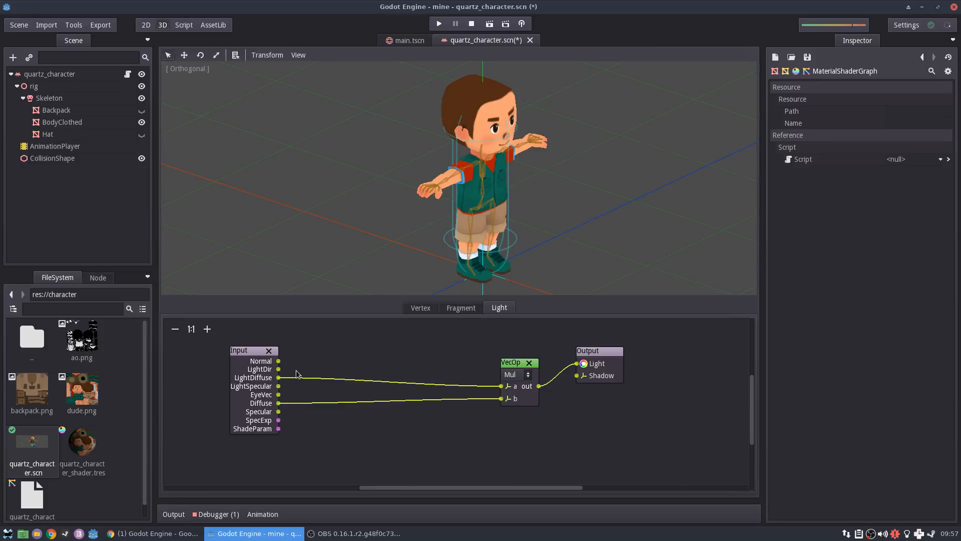
pyautogui.moveTo(471, 196)
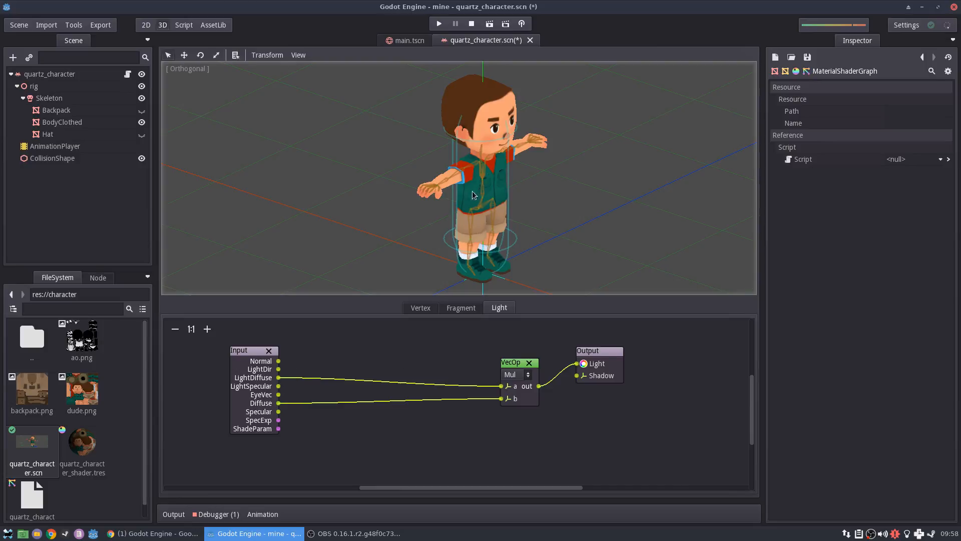
pyautogui.moveTo(490, 139)
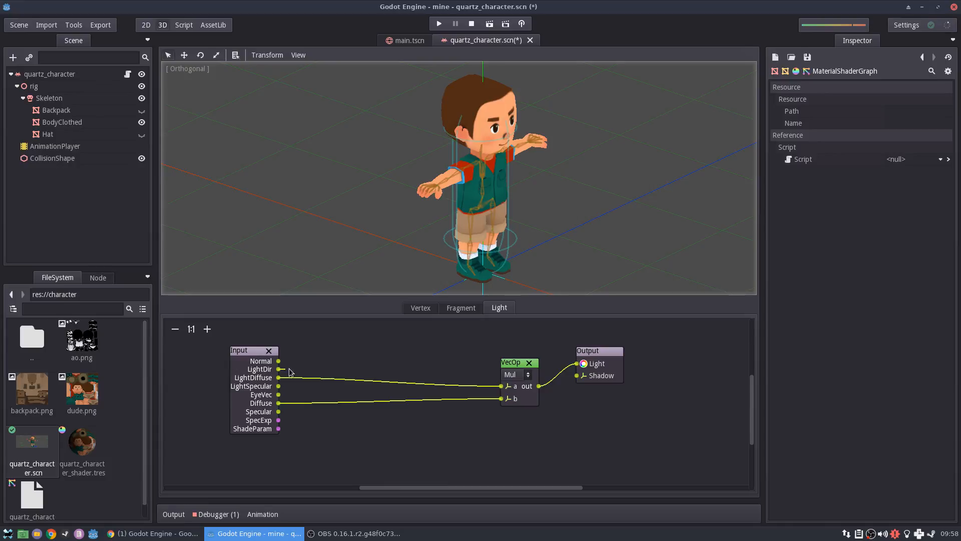
# Add Dot Product (Normal, LightDir) and Vector Interpolate nodes, blending 0.3 grey to LightDiffuse into the multiply.
pyautogui.rightClick(292, 370)
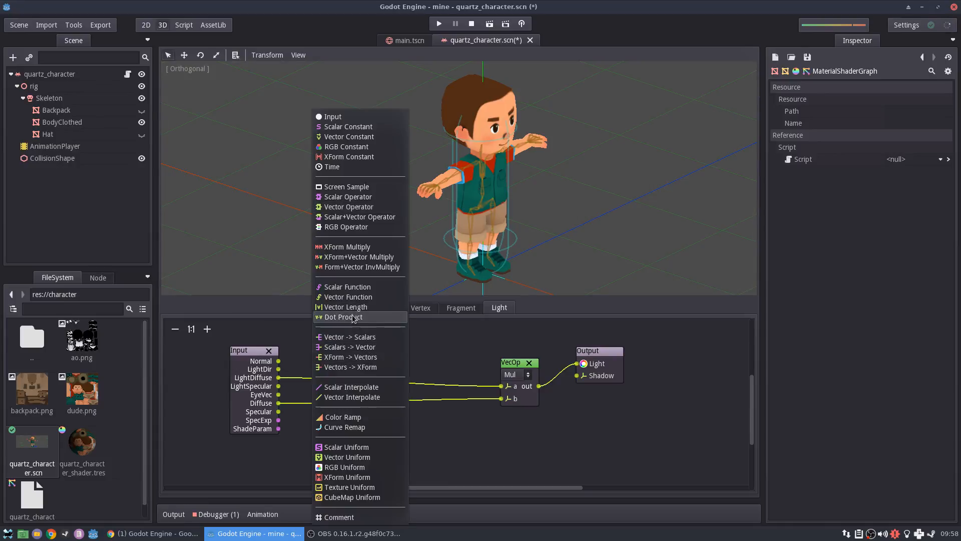
pyautogui.click(343, 317)
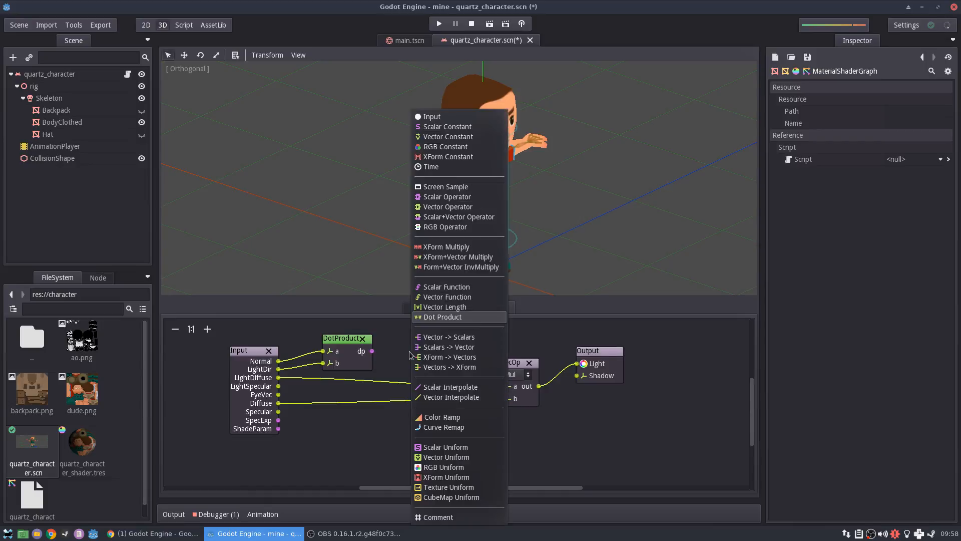
pyautogui.click(453, 397)
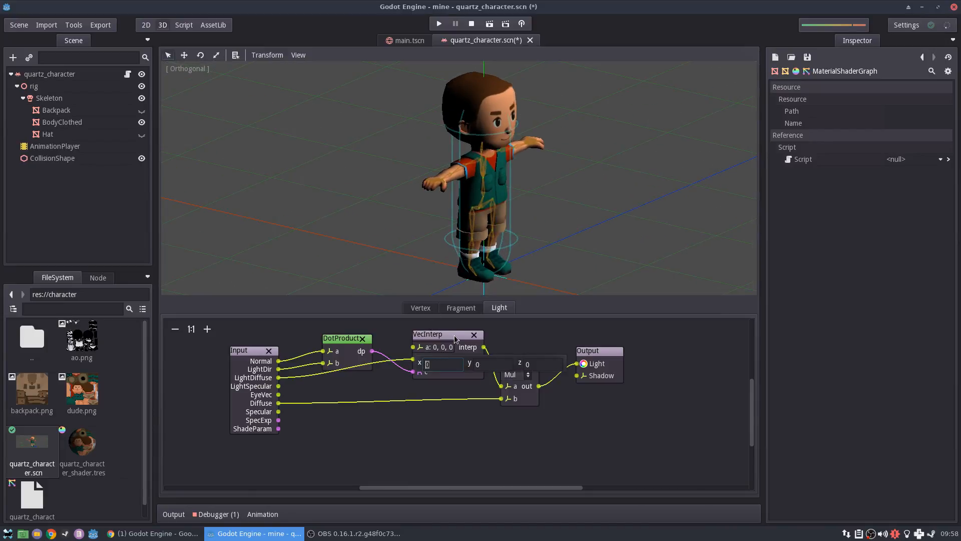
pyautogui.write('0.3')
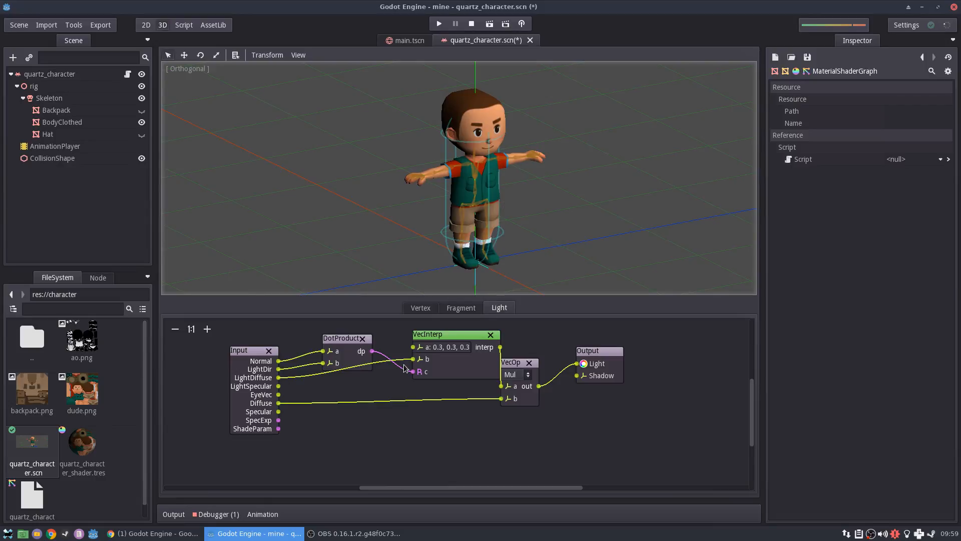
pyautogui.moveTo(469, 334); pyautogui.dragTo(441, 332)
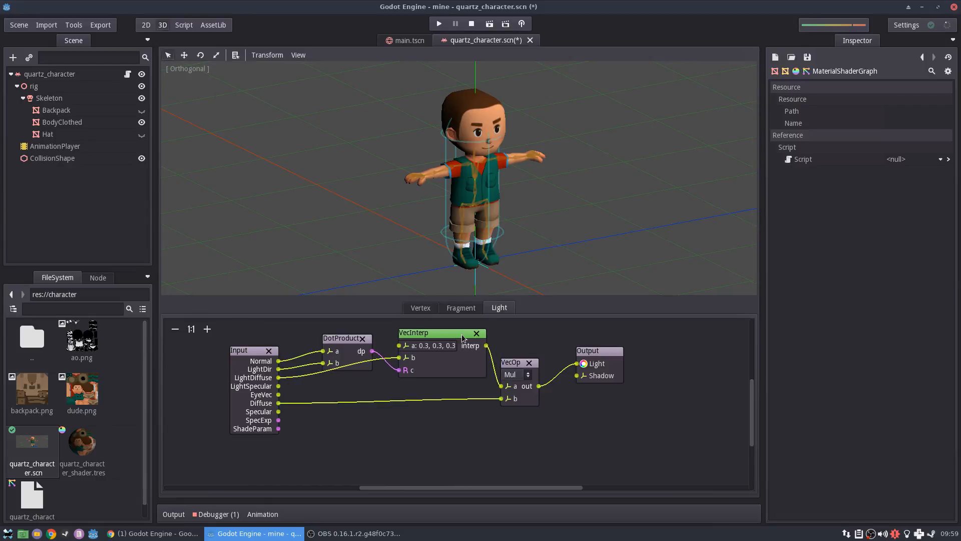
pyautogui.moveTo(428, 351)
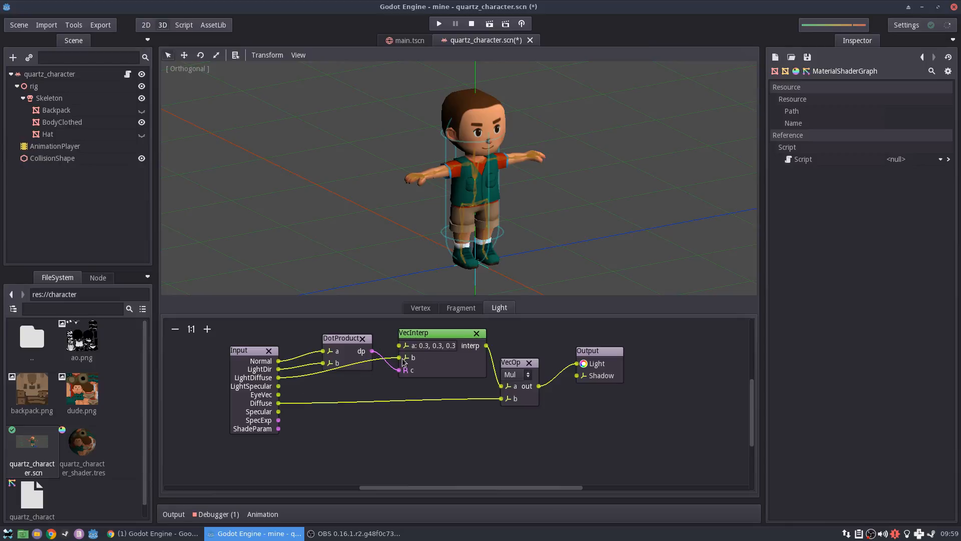
pyautogui.moveTo(377, 413)
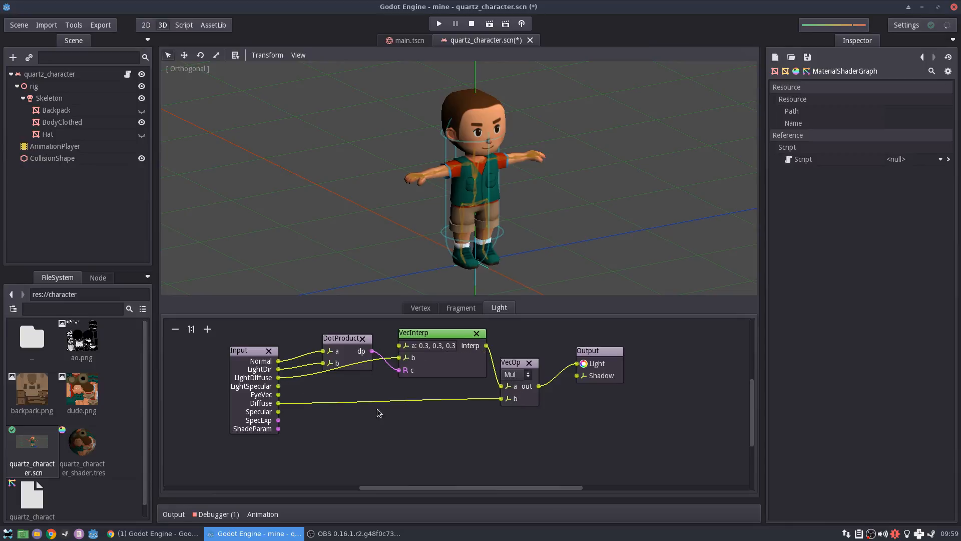
pyautogui.moveTo(429, 353)
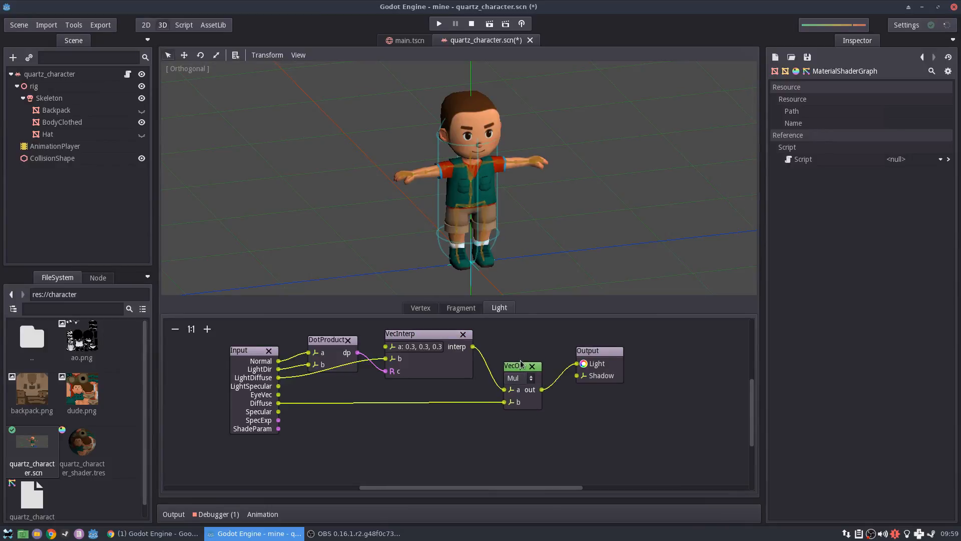
pyautogui.moveTo(520, 365)
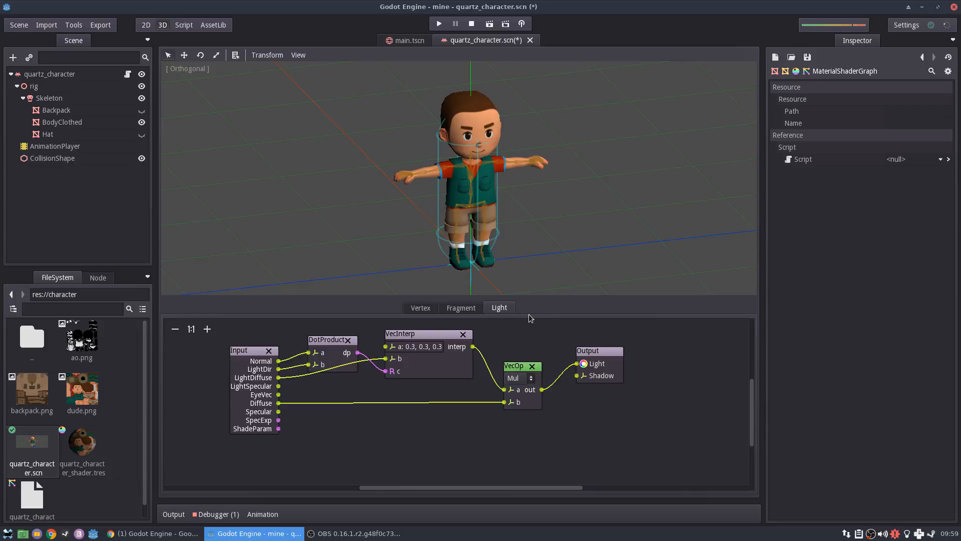
# Set the VecInterp node's dark colour to black (0, 0, 0).
pyautogui.click(420, 346)
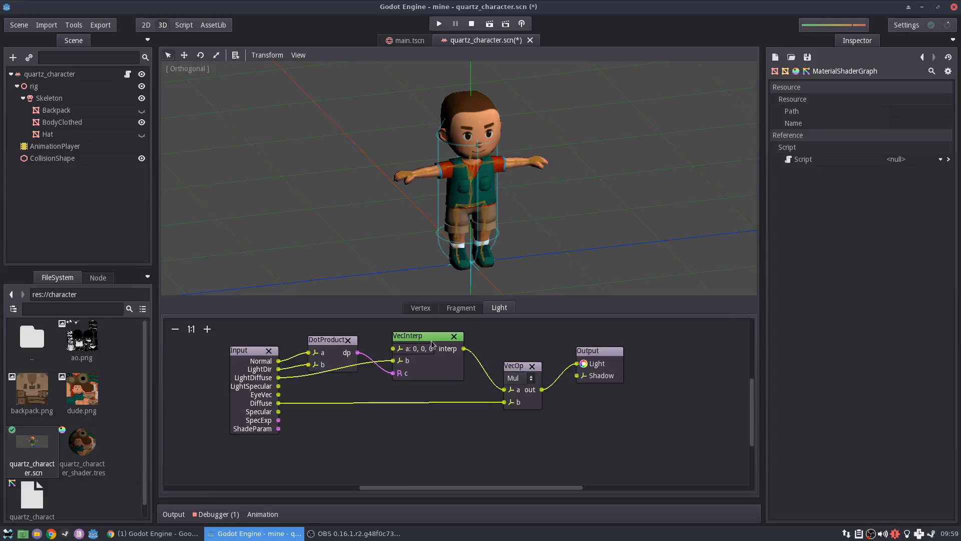
pyautogui.moveTo(427, 270)
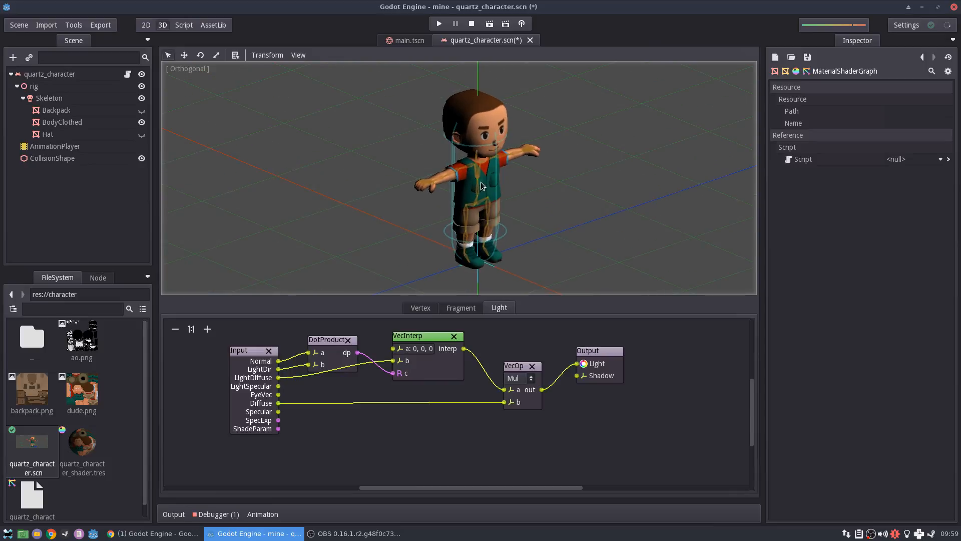
pyautogui.moveTo(464, 225)
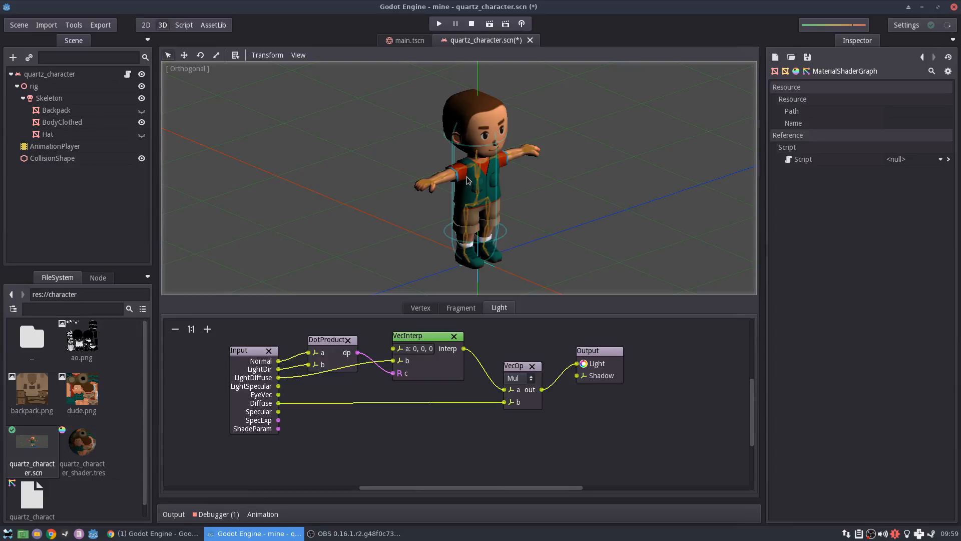
pyautogui.moveTo(464, 191)
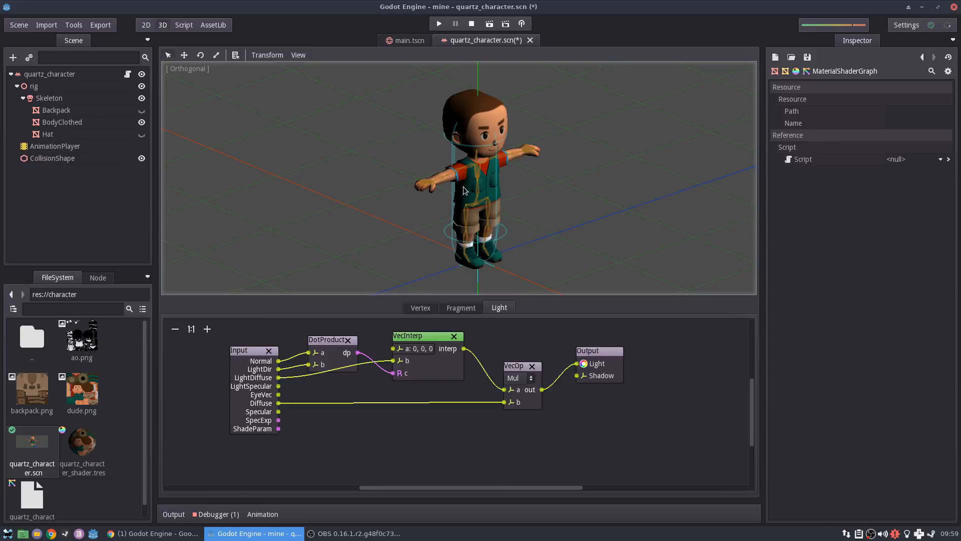
pyautogui.moveTo(466, 257)
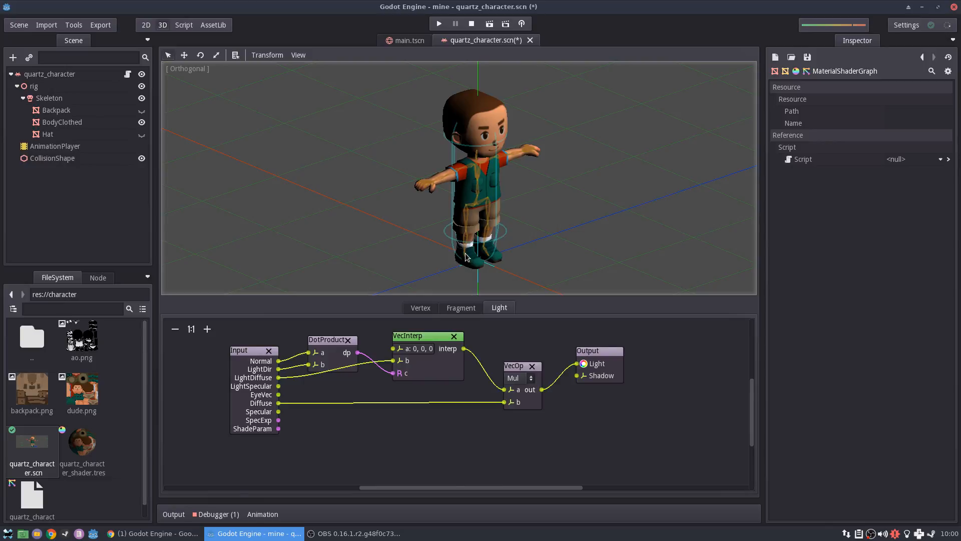
pyautogui.moveTo(477, 233)
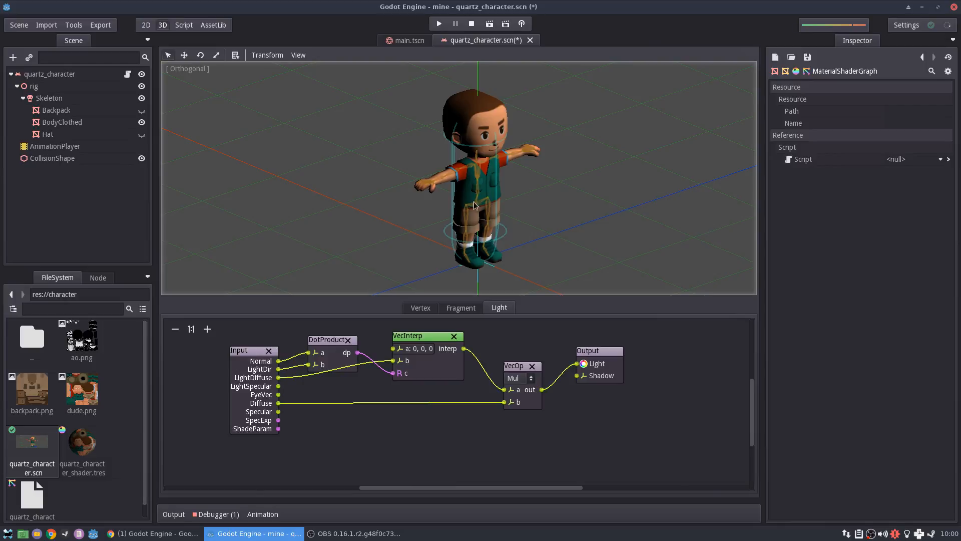
pyautogui.moveTo(513, 377); pyautogui.dragTo(580, 372)
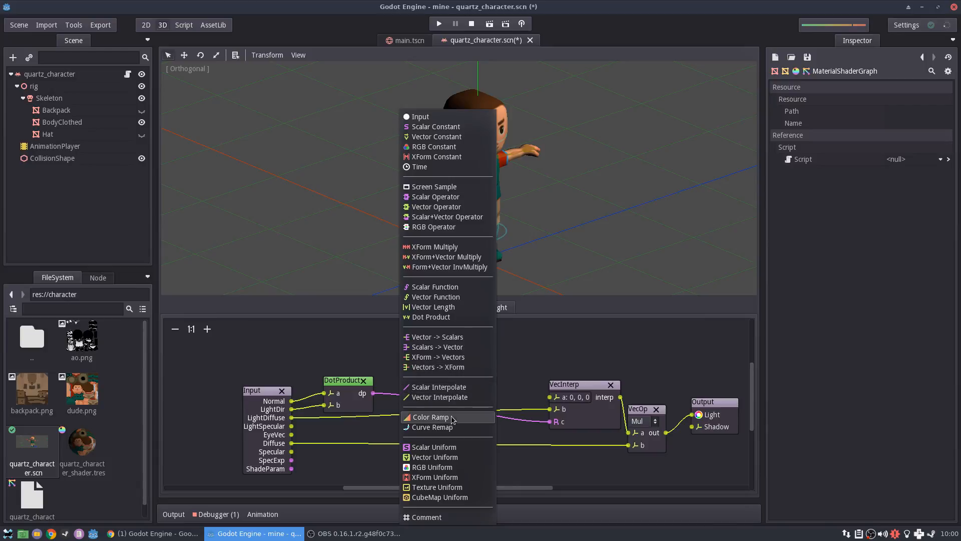
# Insert a Curve Remap node between DotProduct dp and the VecInterp c weight.
pyautogui.click(433, 428)
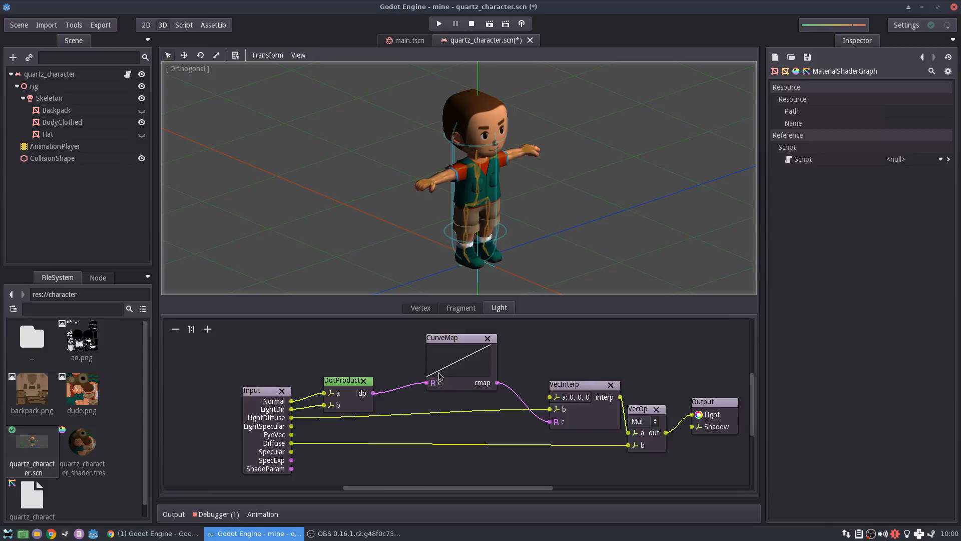
pyautogui.moveTo(500, 334)
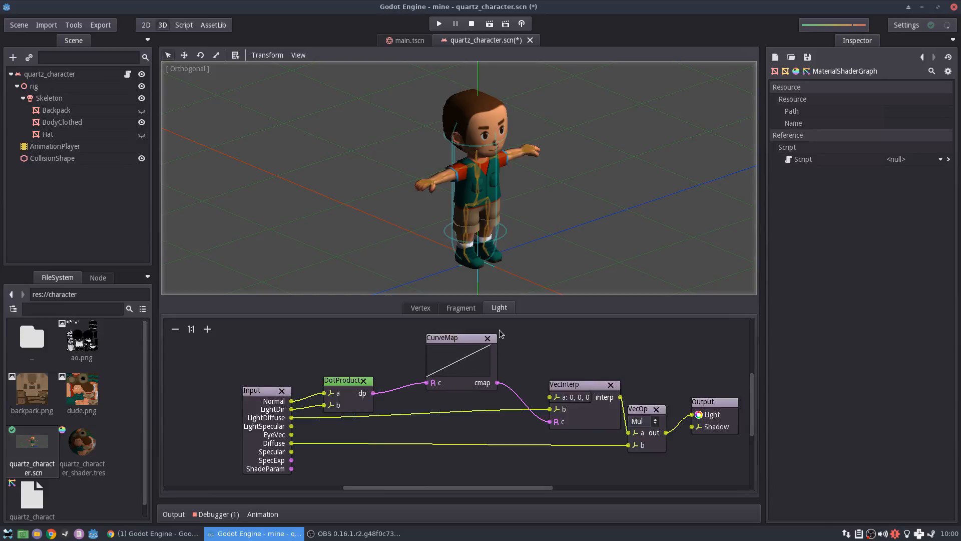
pyautogui.moveTo(479, 356)
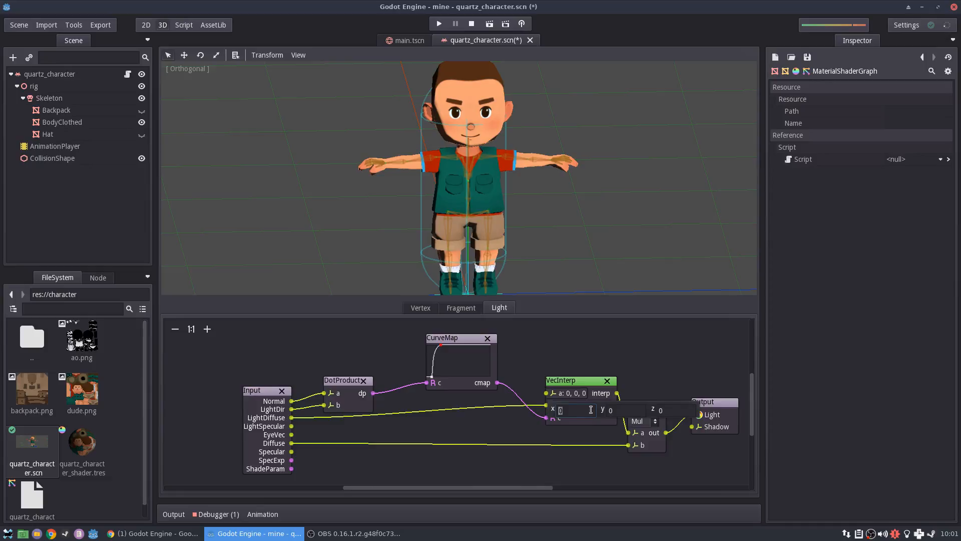
# Start the VecInterp blend from 0.6 grey and reshape the CurveMap into a sharp step.
pyautogui.write('0.6')
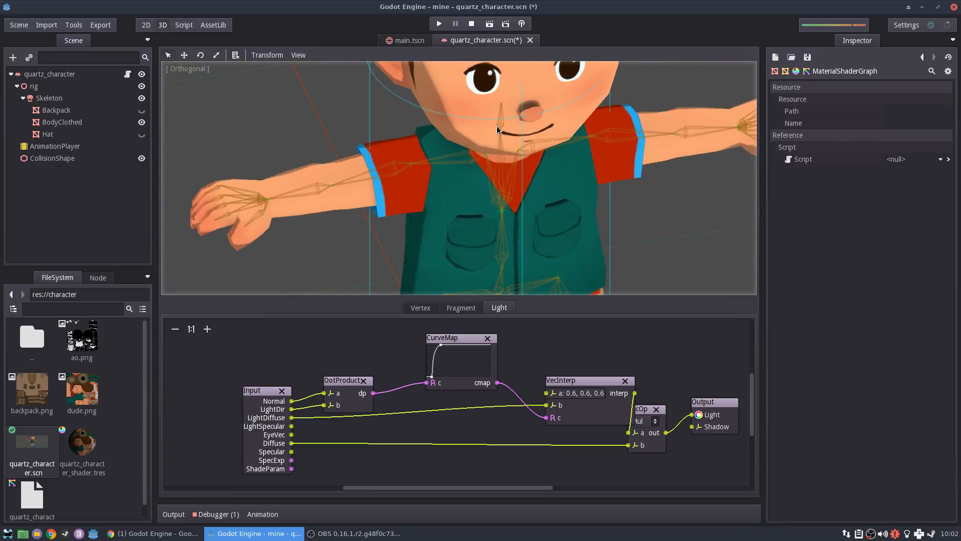
pyautogui.scroll(-3)
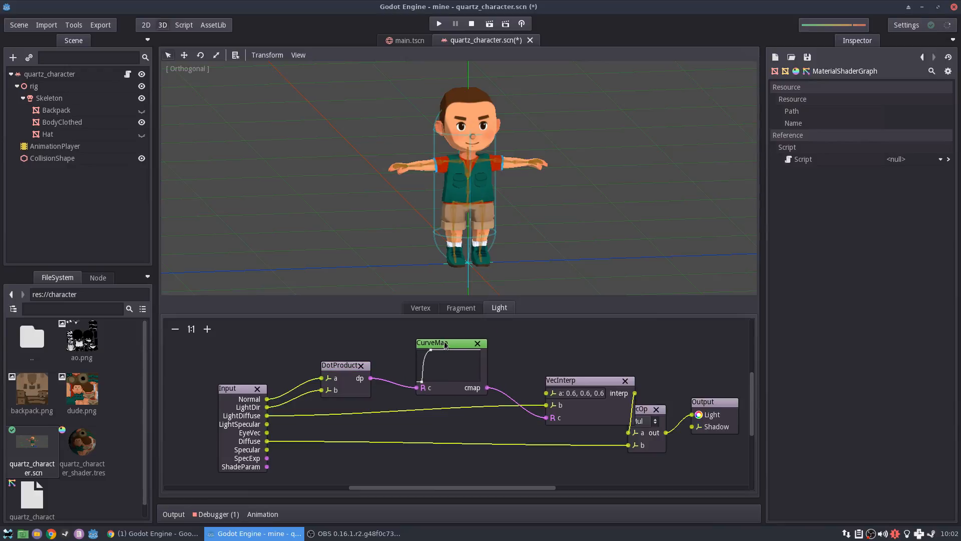
pyautogui.moveTo(510, 337)
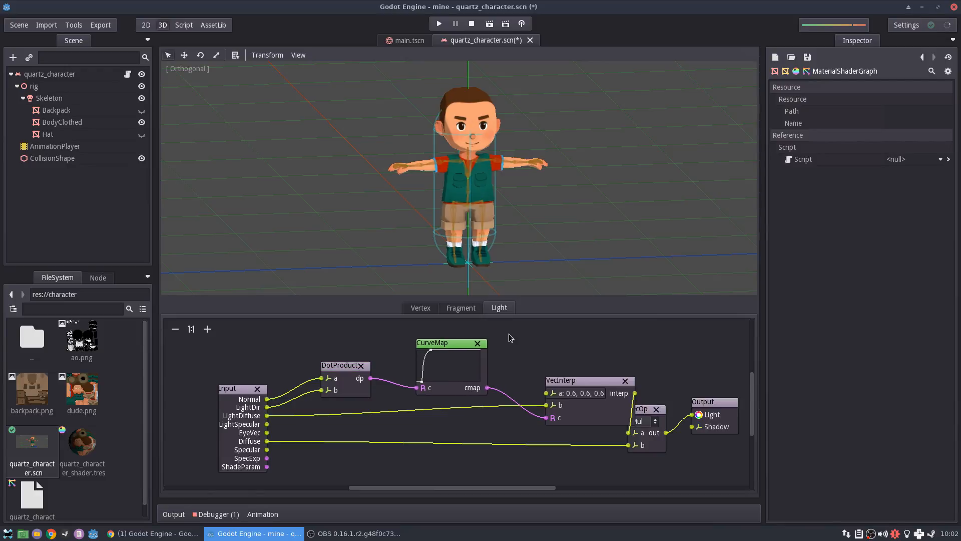
# Move VecInterp nearer the curve and pan the graph to make room for new nodes.
pyautogui.moveTo(561, 380); pyautogui.dragTo(572, 371)
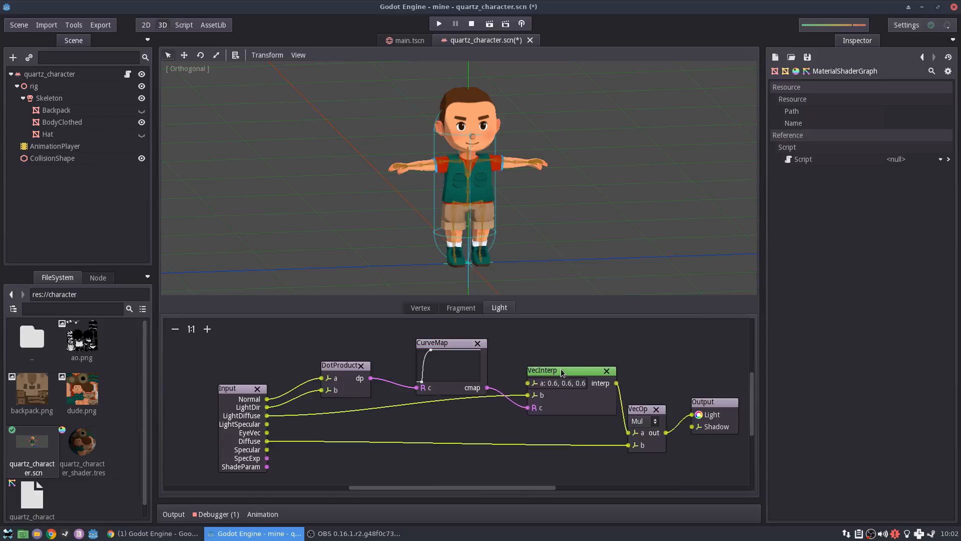
pyautogui.moveTo(564, 370); pyautogui.dragTo(558, 381)
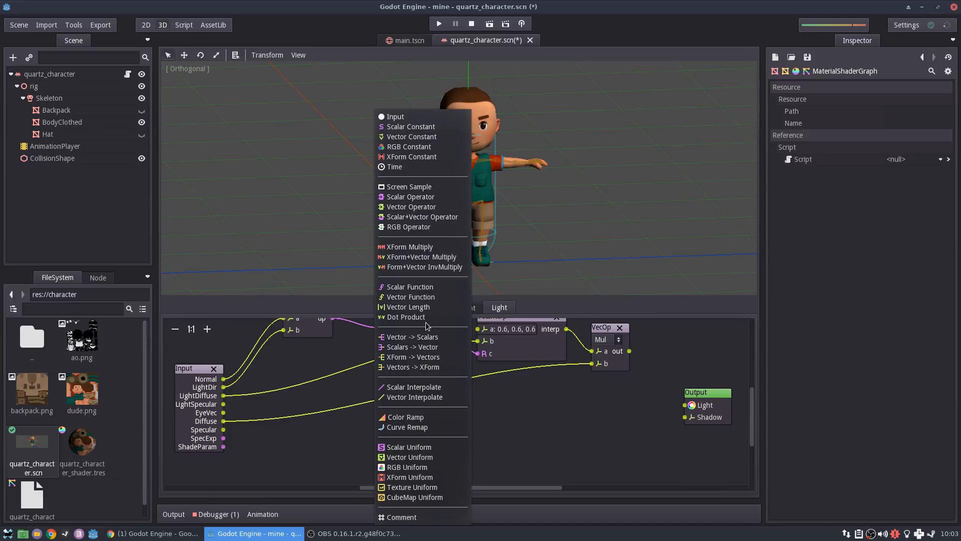
# Add a DotProduct of Input Normal and EyeVec and position it in the graph.
pyautogui.click(405, 317)
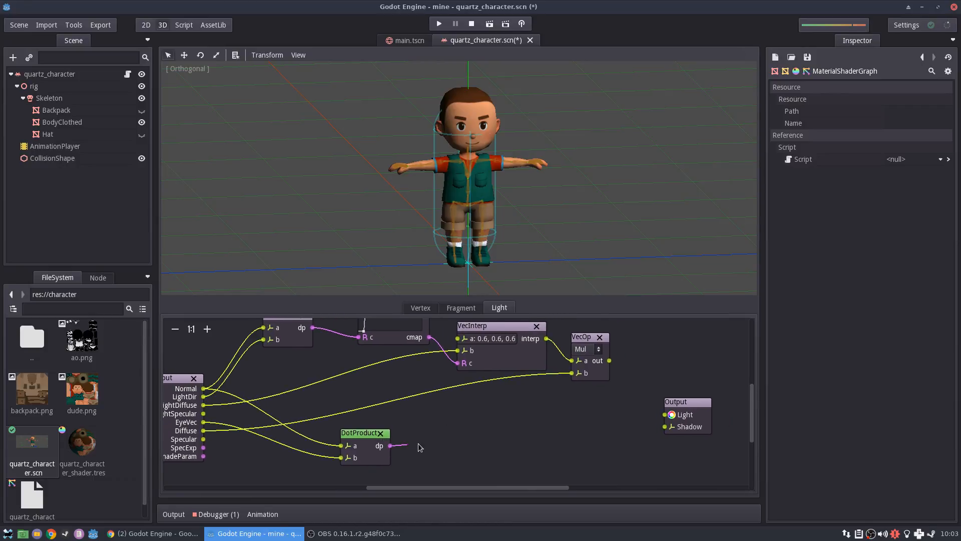
pyautogui.moveTo(363, 432); pyautogui.dragTo(373, 430)
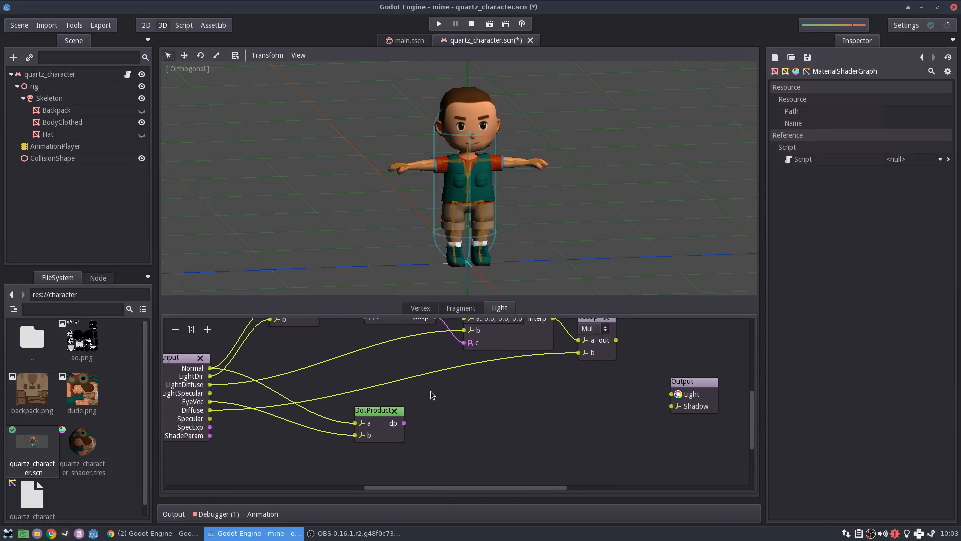
pyautogui.moveTo(495, 402)
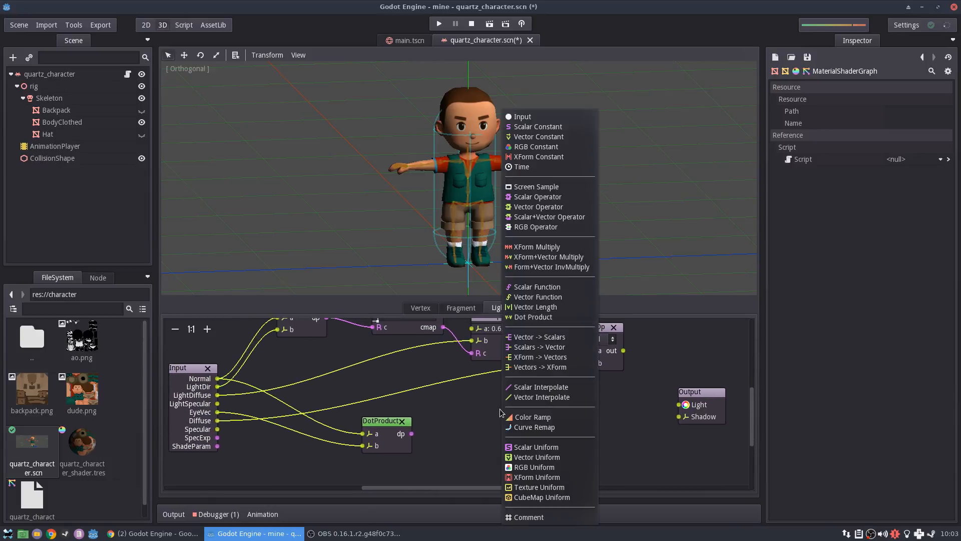
# Add a VecInterp from 0,0,0 to 1,1,1 driven by the new dot product, feeding Output Light.
pyautogui.click(540, 396)
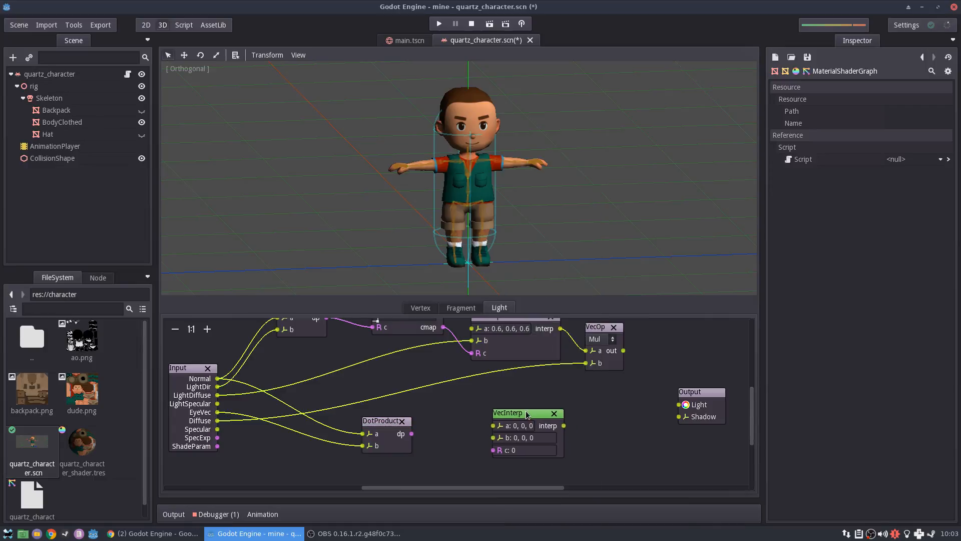
pyautogui.click(508, 450)
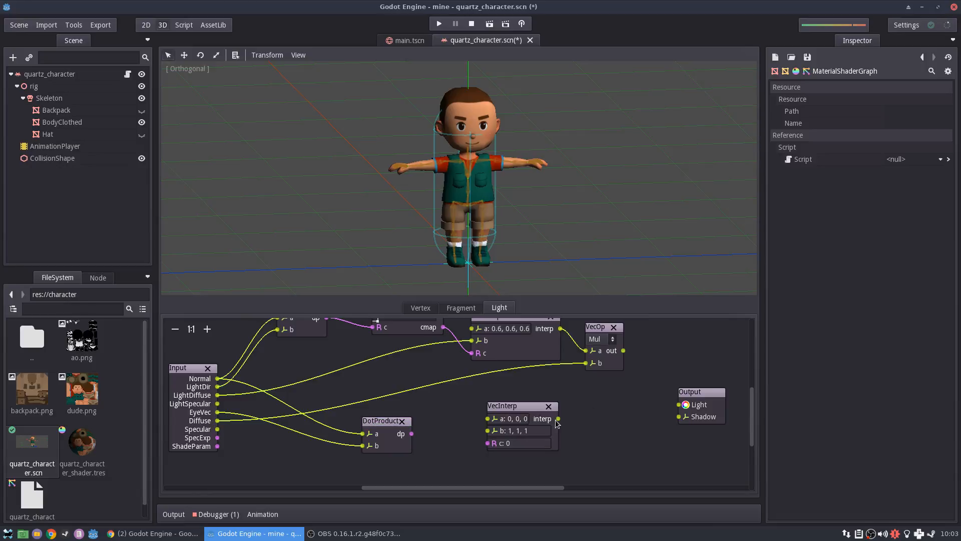
pyautogui.moveTo(557, 418); pyautogui.dragTo(681, 403)
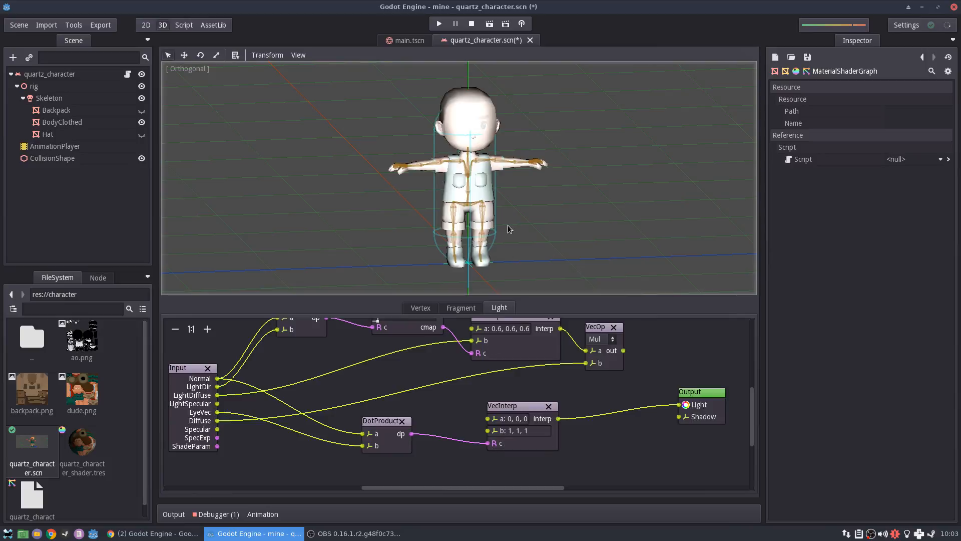
pyautogui.moveTo(500, 168)
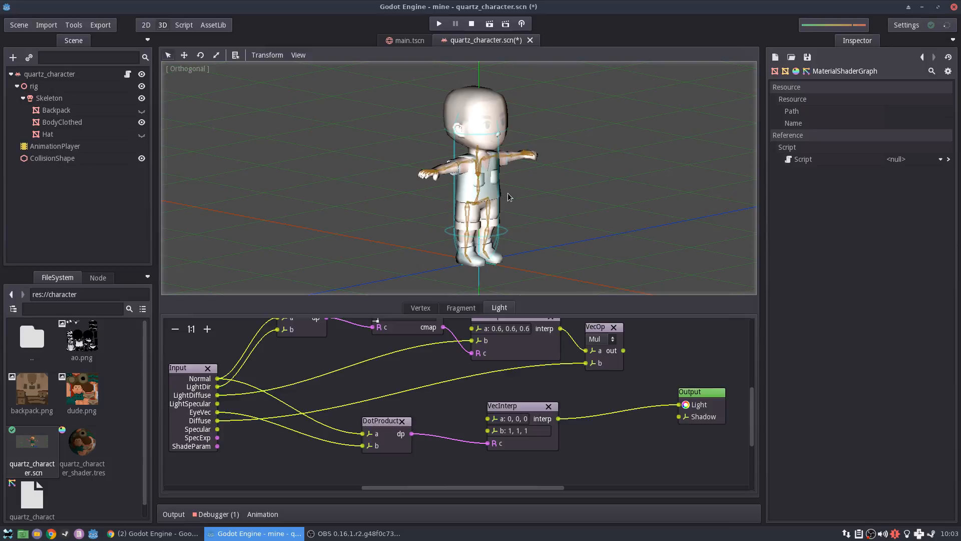
pyautogui.moveTo(453, 264)
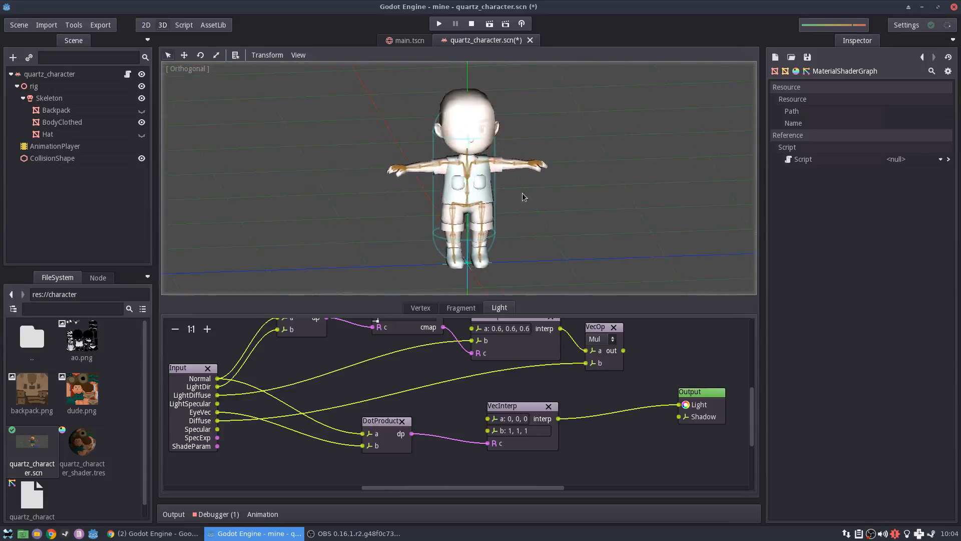
# Insert a steep CurveMap before the white blend for a black outline, then run the scene.
pyautogui.moveTo(523, 197); pyautogui.dragTo(471, 194)
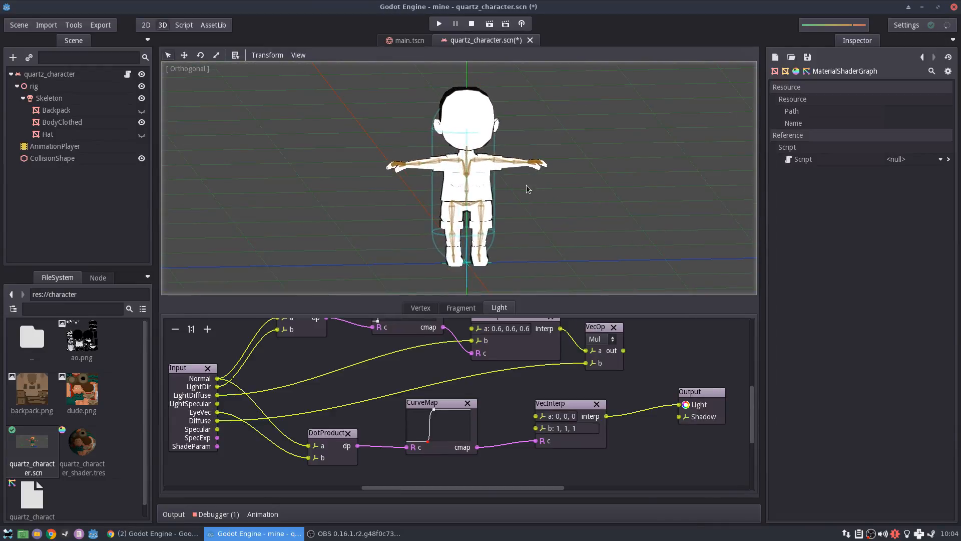
pyautogui.click(438, 23)
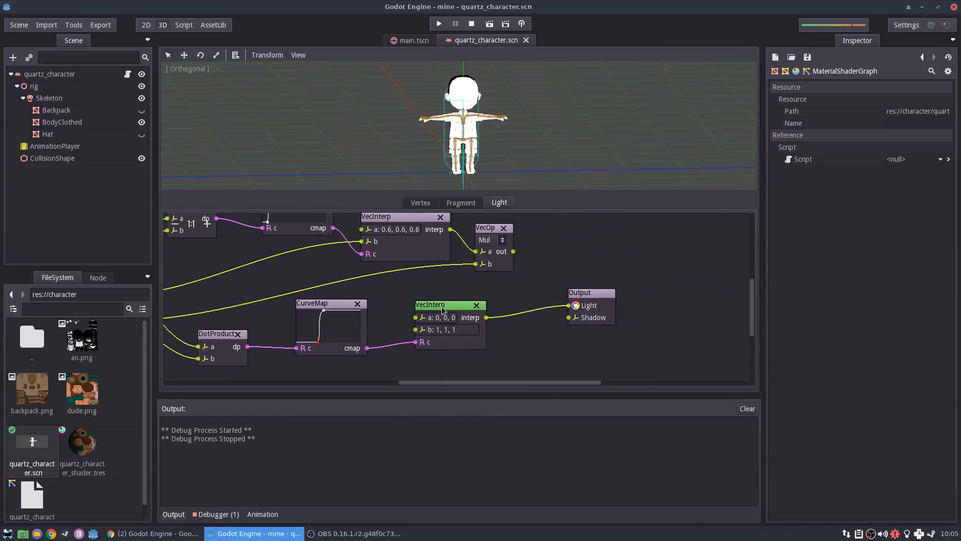
# Reposition the white-blend VecInterp and the toon-shading VecOp Mul into a tidier layout.
pyautogui.moveTo(430, 304); pyautogui.dragTo(422, 305)
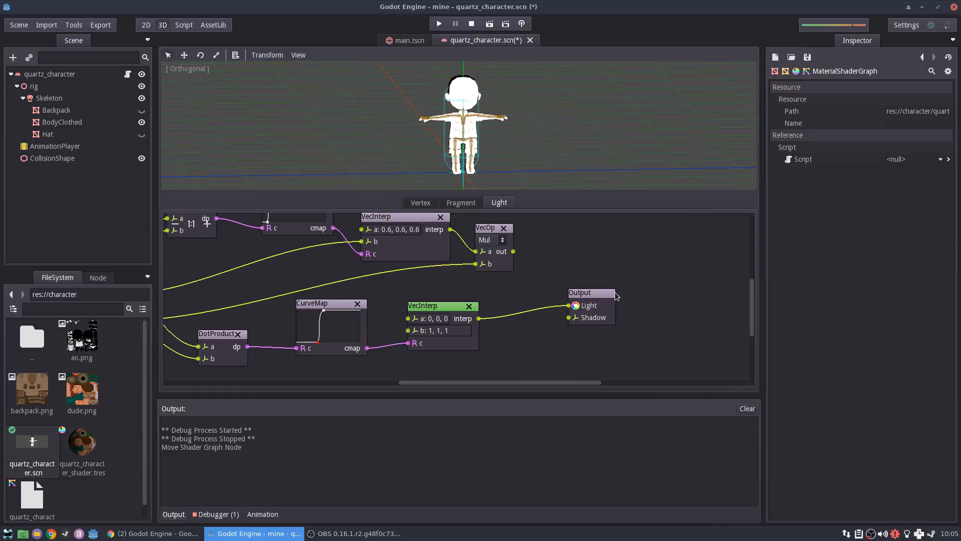
pyautogui.moveTo(490, 228); pyautogui.dragTo(592, 231)
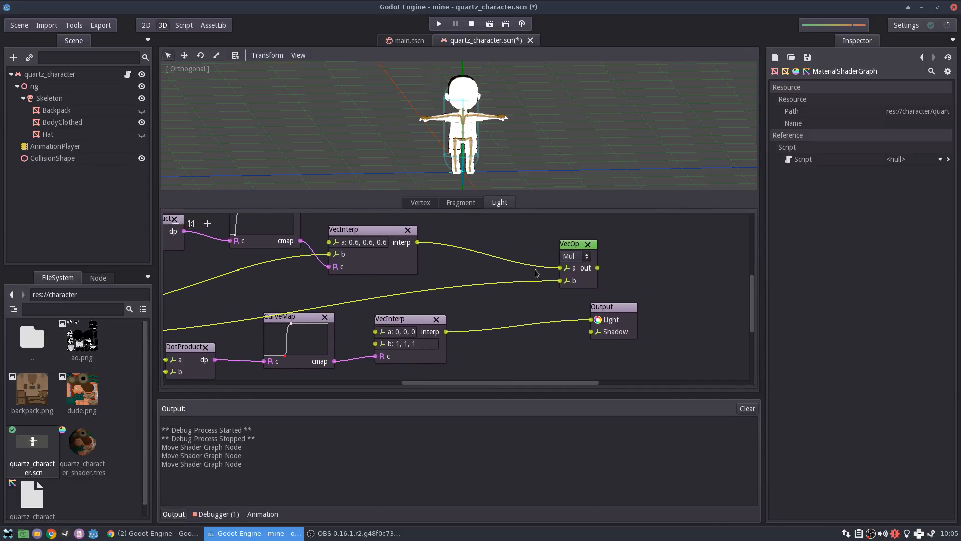
pyautogui.moveTo(577, 245); pyautogui.dragTo(483, 251)
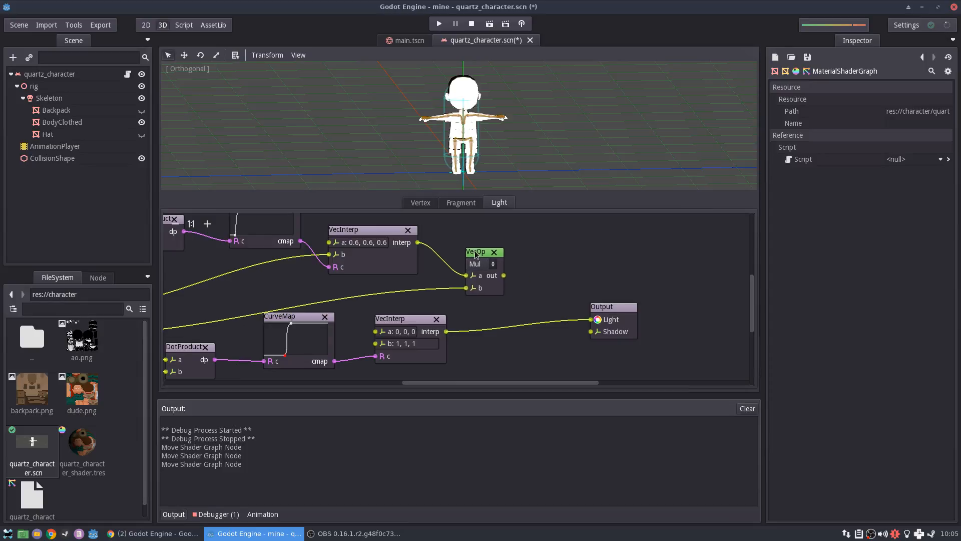
pyautogui.moveTo(479, 252); pyautogui.dragTo(471, 253)
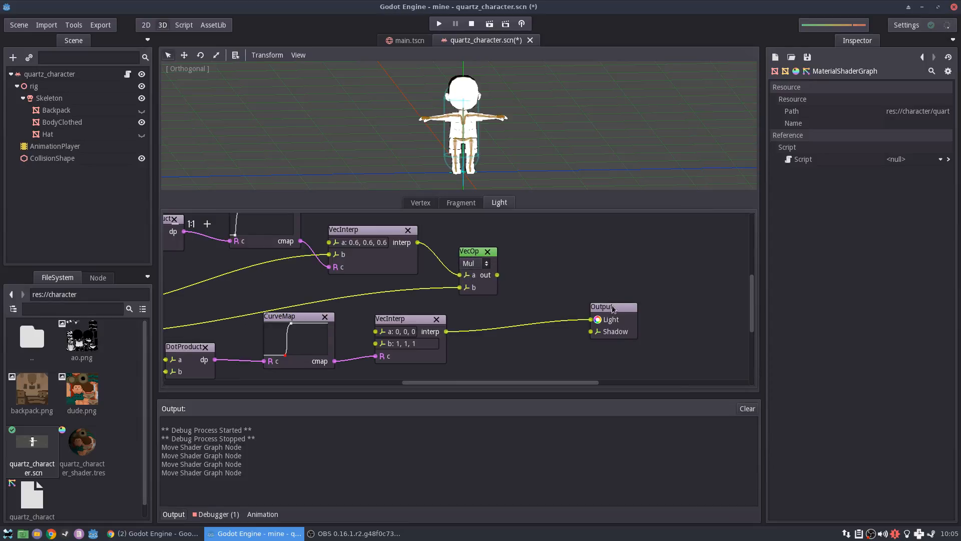
# Add a VecOp Mul combining toon shading with the outline mask into Output Light, then run the game.
pyautogui.rightClick(610, 306)
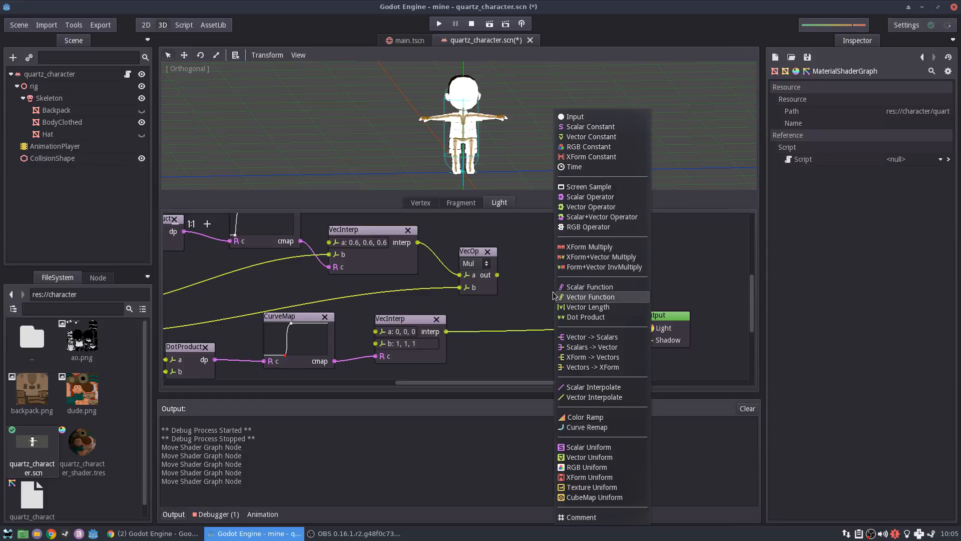
pyautogui.moveTo(594, 306)
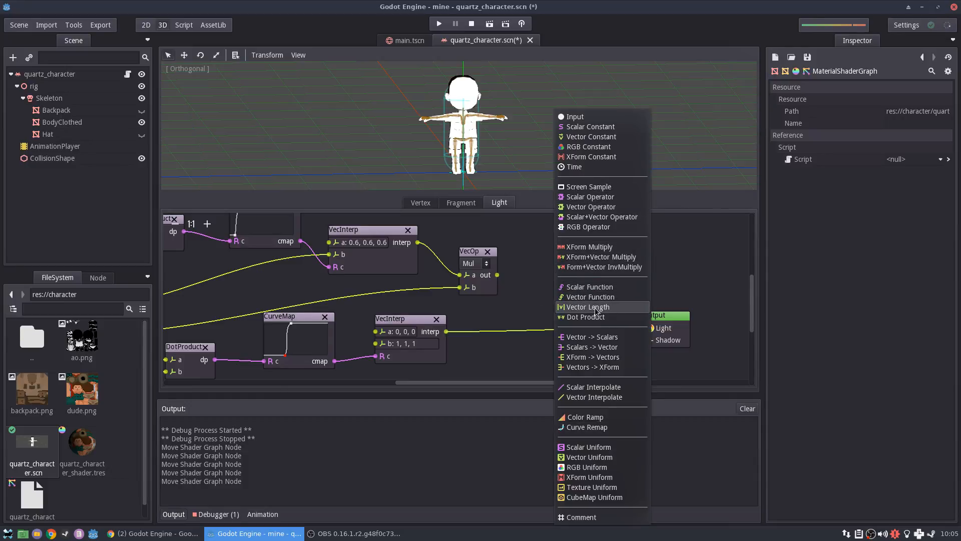
pyautogui.moveTo(595, 310)
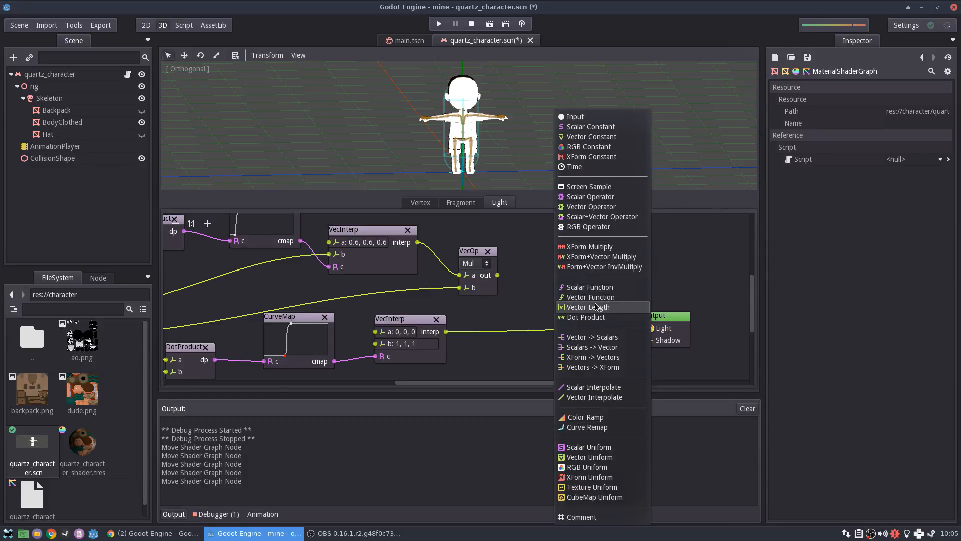
pyautogui.moveTo(598, 206)
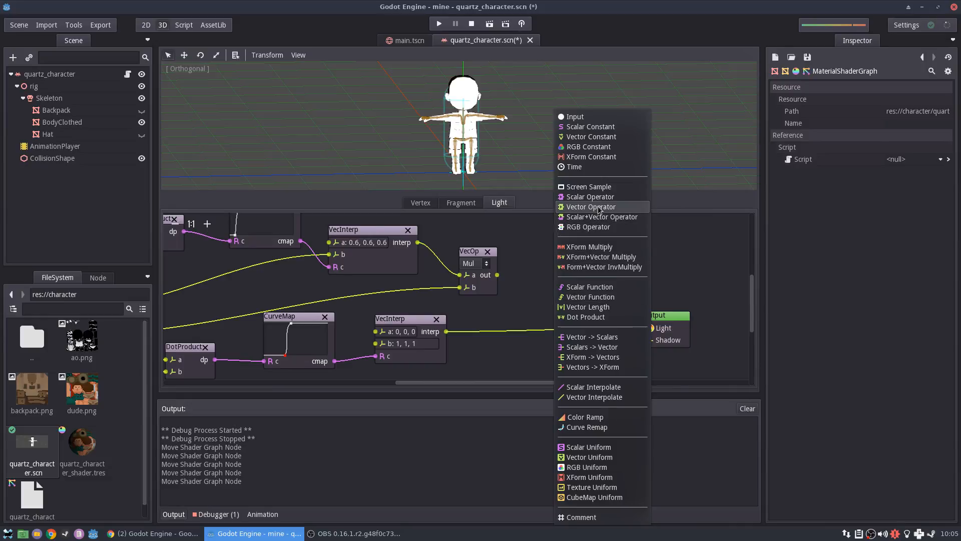
pyautogui.click(590, 206)
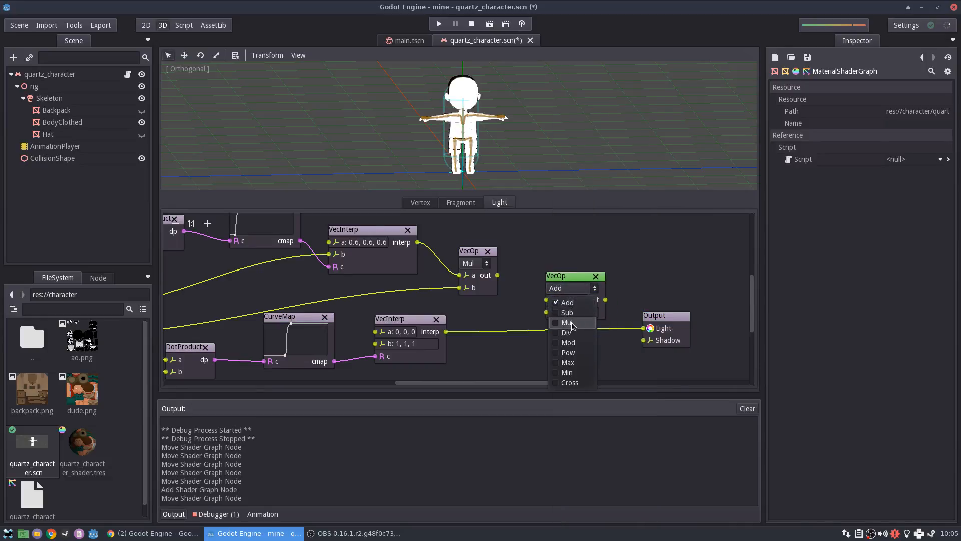
pyautogui.click(566, 324)
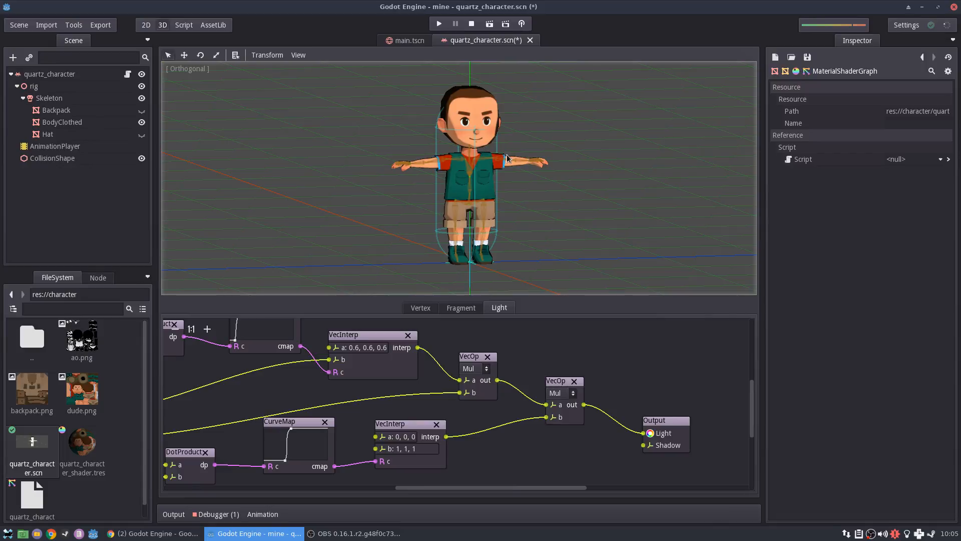
pyautogui.click(438, 23)
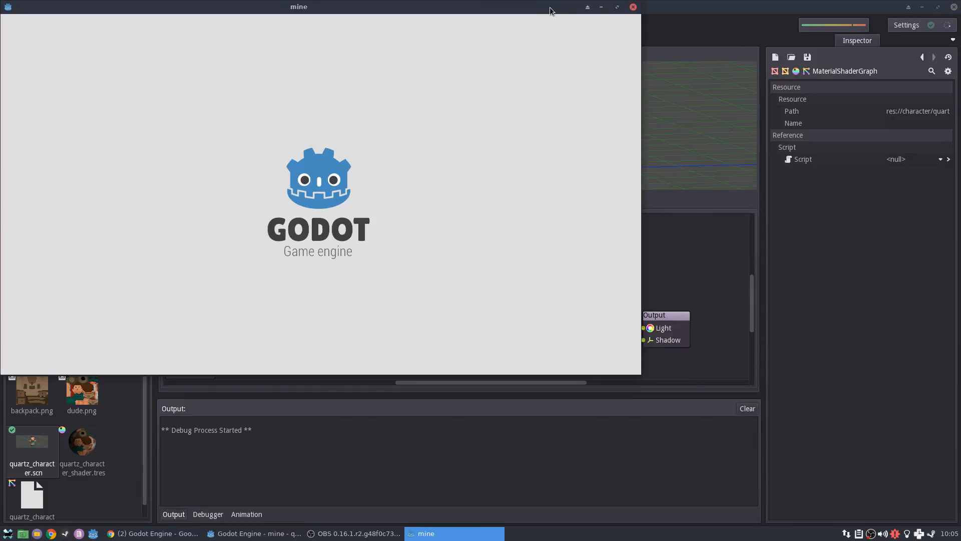